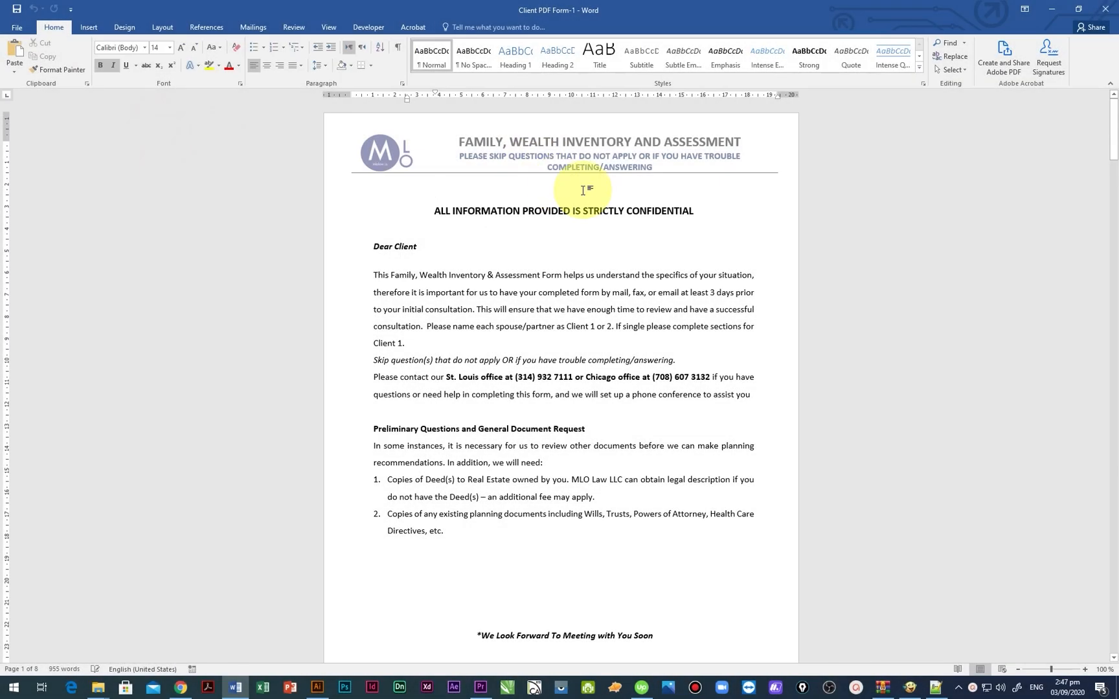
Start saving the client form from Word as another file type via Save As.
scroll("down", 3)
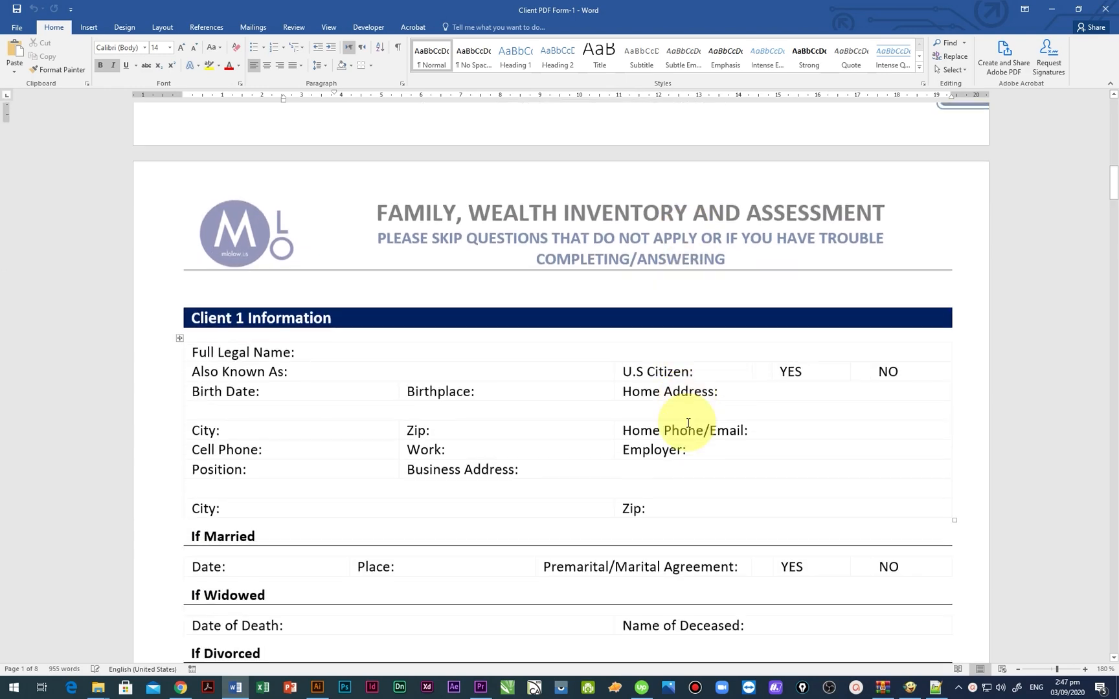
scroll("down", 3)
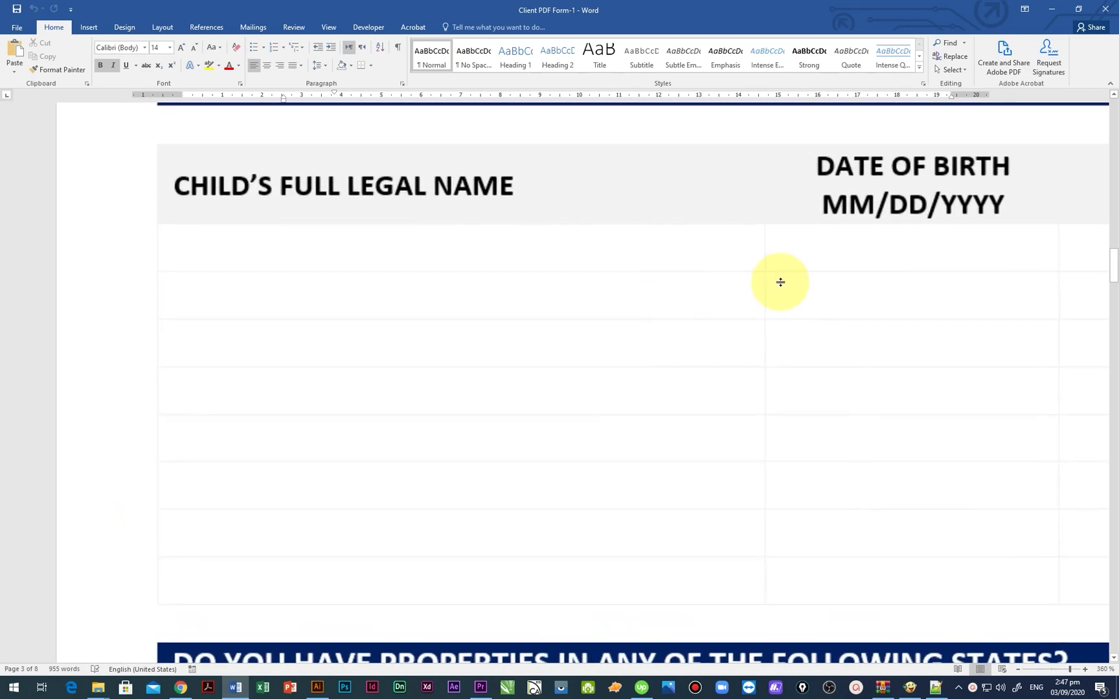
scroll("up", 3)
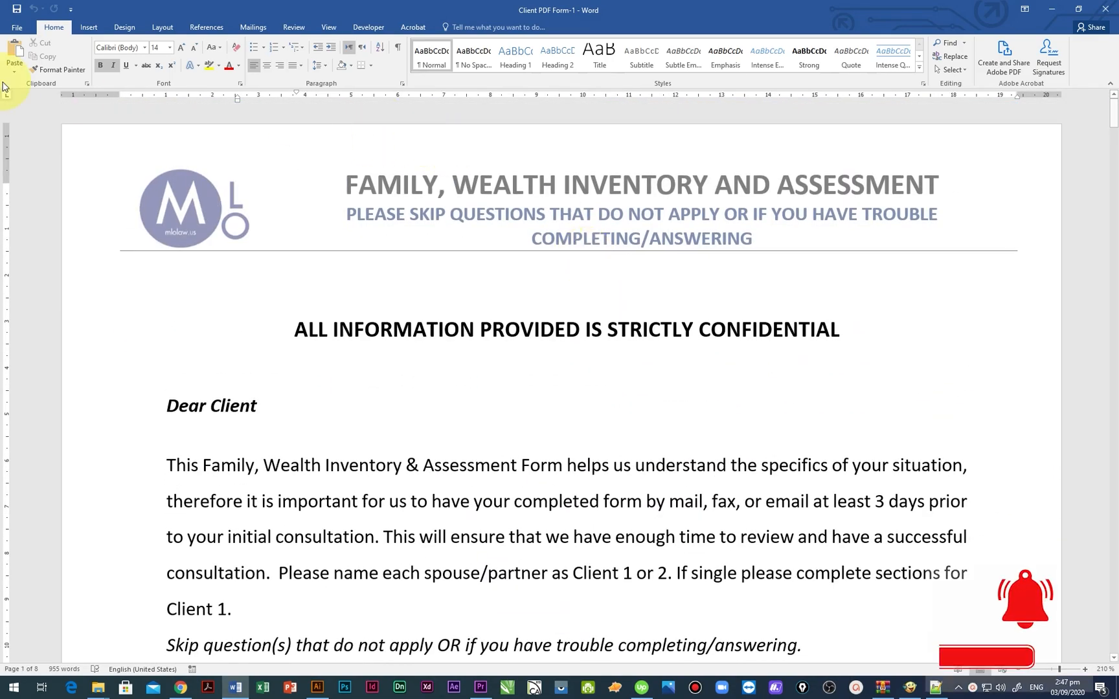
left_click(15, 27)
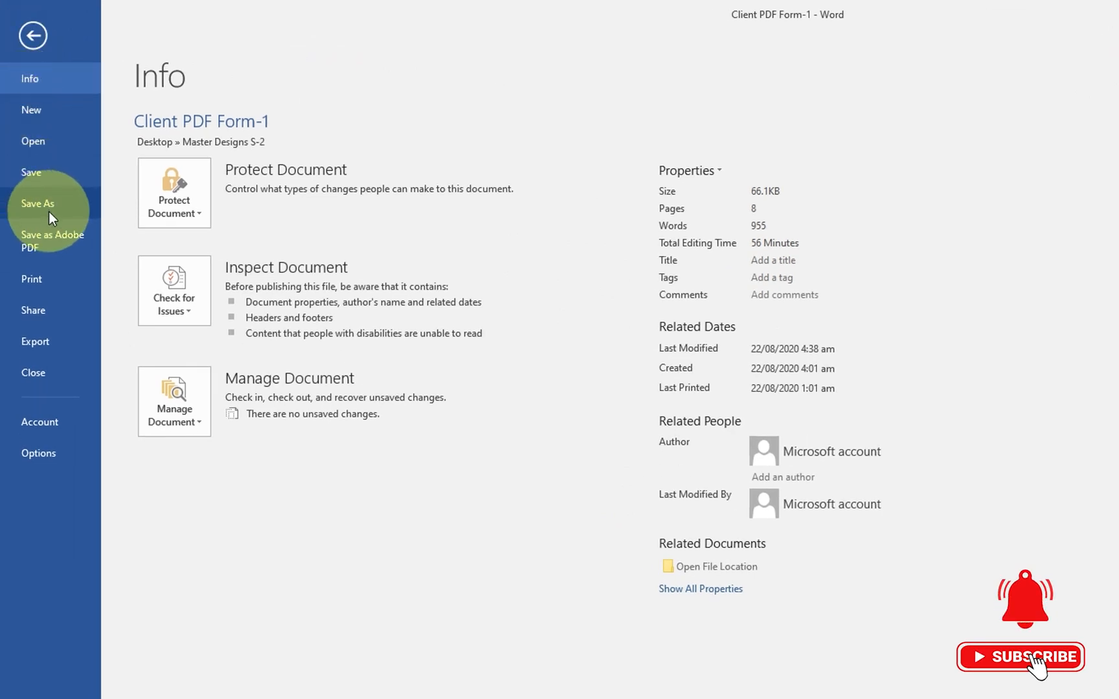
left_click(37, 203)
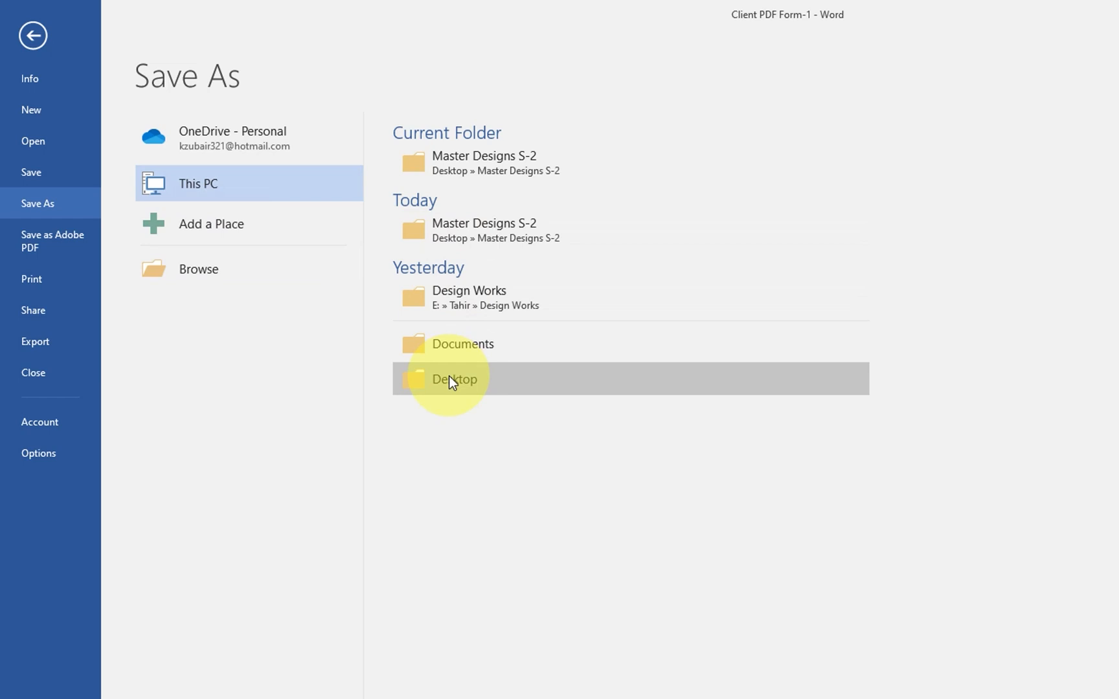
Browse to the Master Designs S-2 folder and set the save format to PDF.
left_click(454, 379)
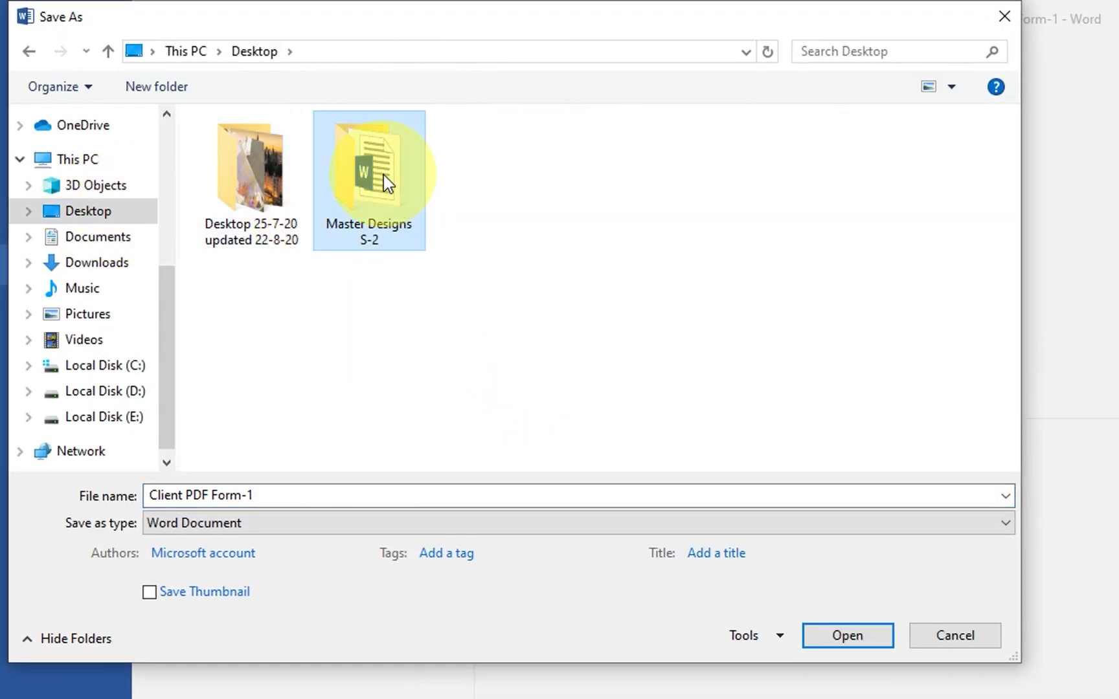
double_click(368, 166)
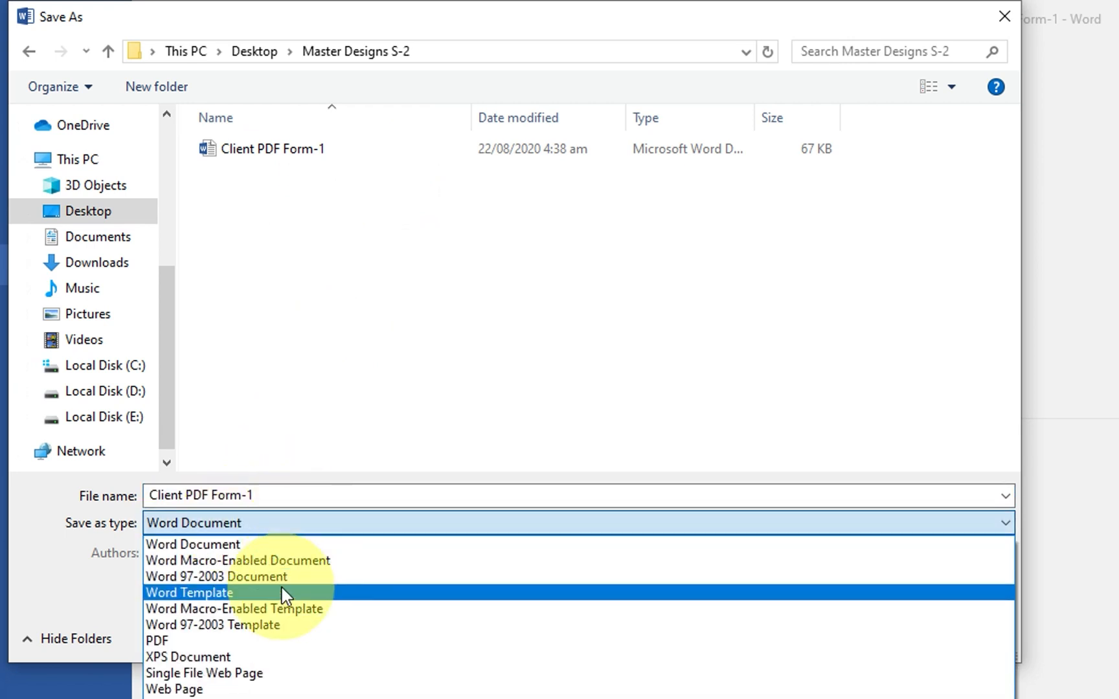
left_click(157, 641)
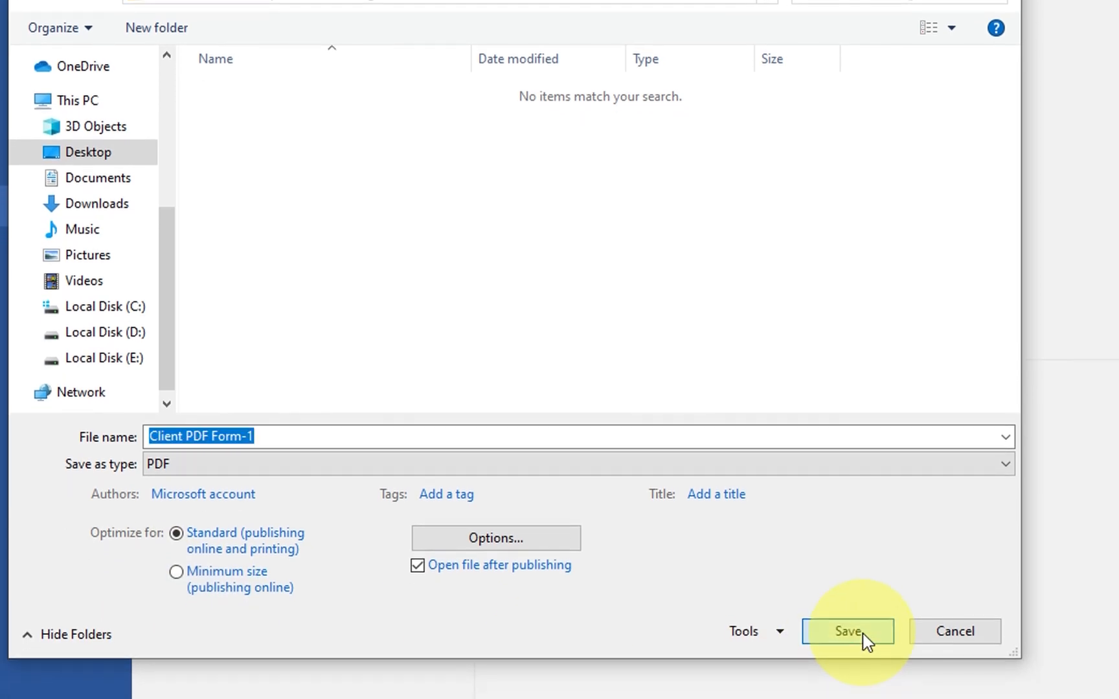
Save the PDF copy, then start Prepare Form on the current file in Acrobat.
left_click(847, 630)
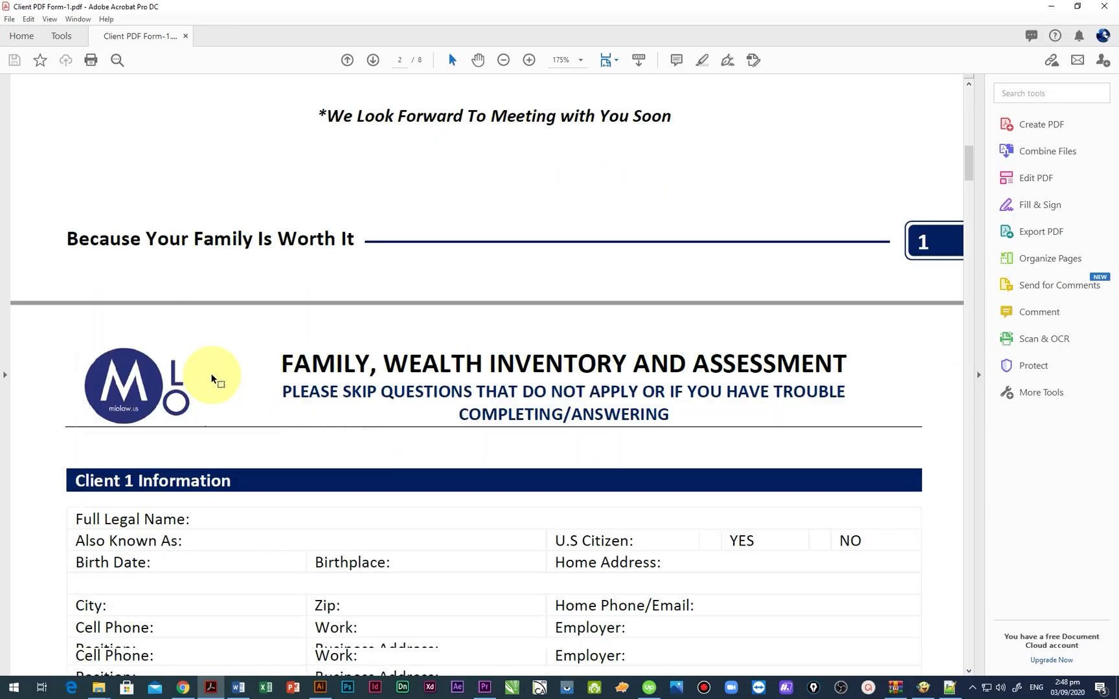
left_click(61, 37)
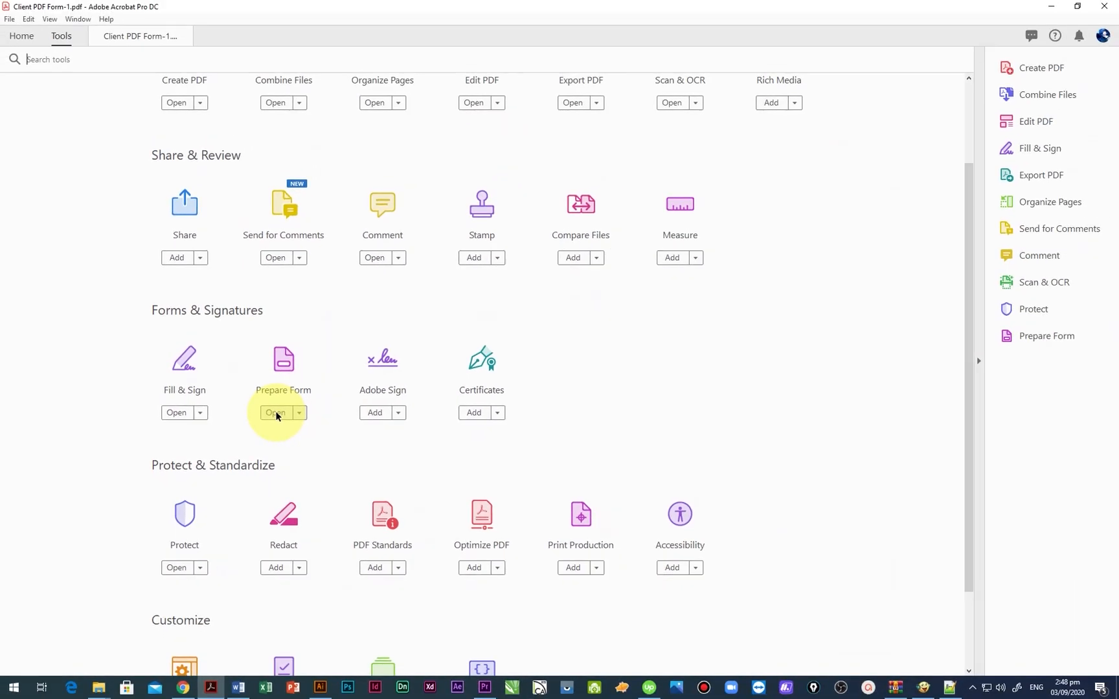
left_click(276, 411)
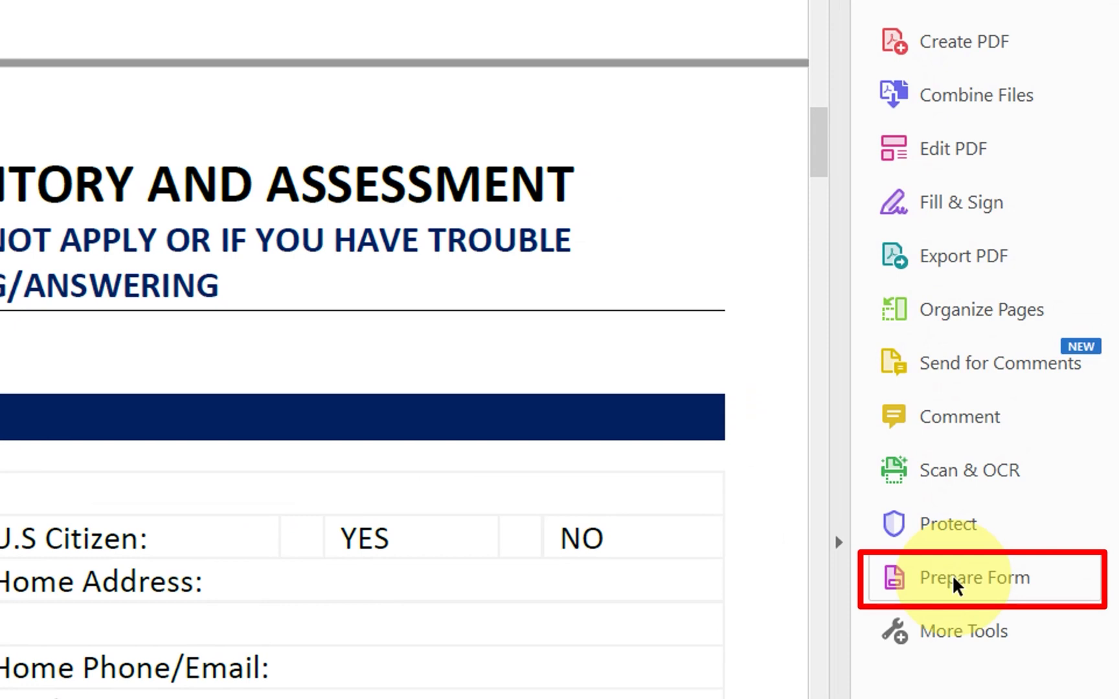
left_click(972, 577)
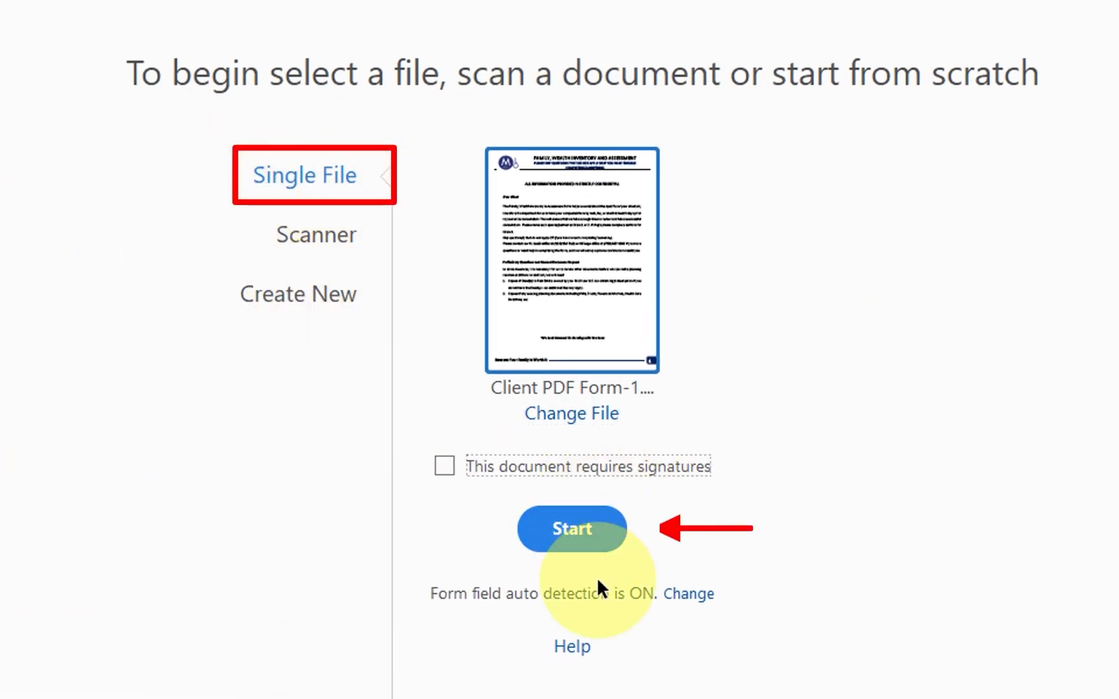
left_click(571, 528)
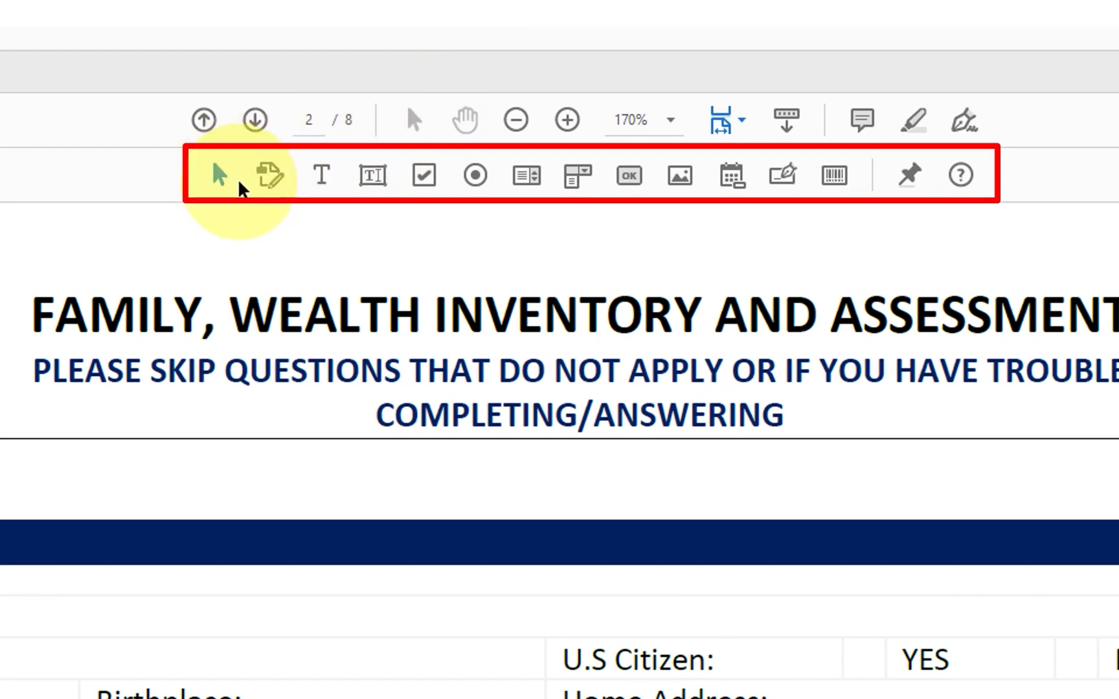
mouse_move(372, 175)
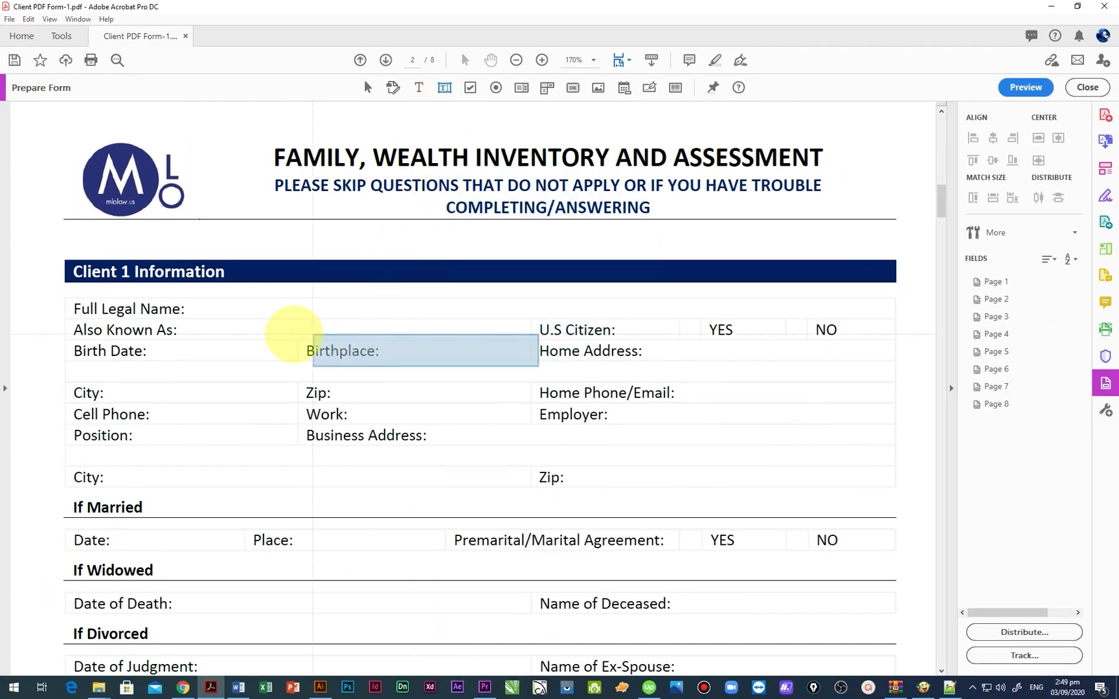
Place a text field in the Client 1 table beside Birthplace.
left_click(311, 311)
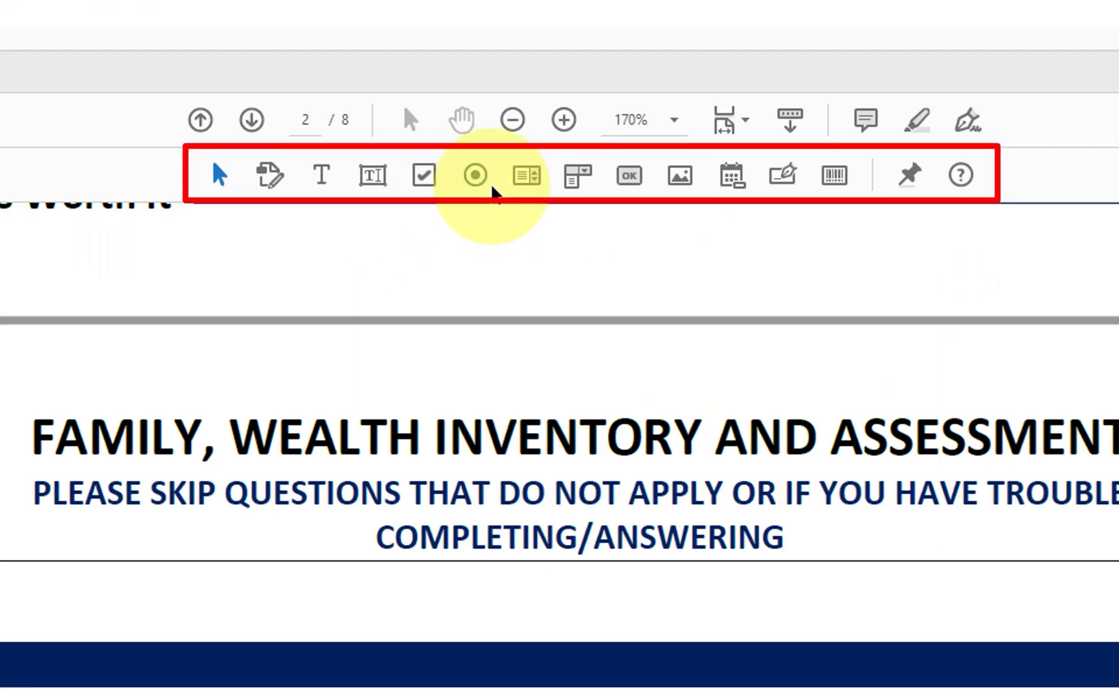
mouse_move(474, 174)
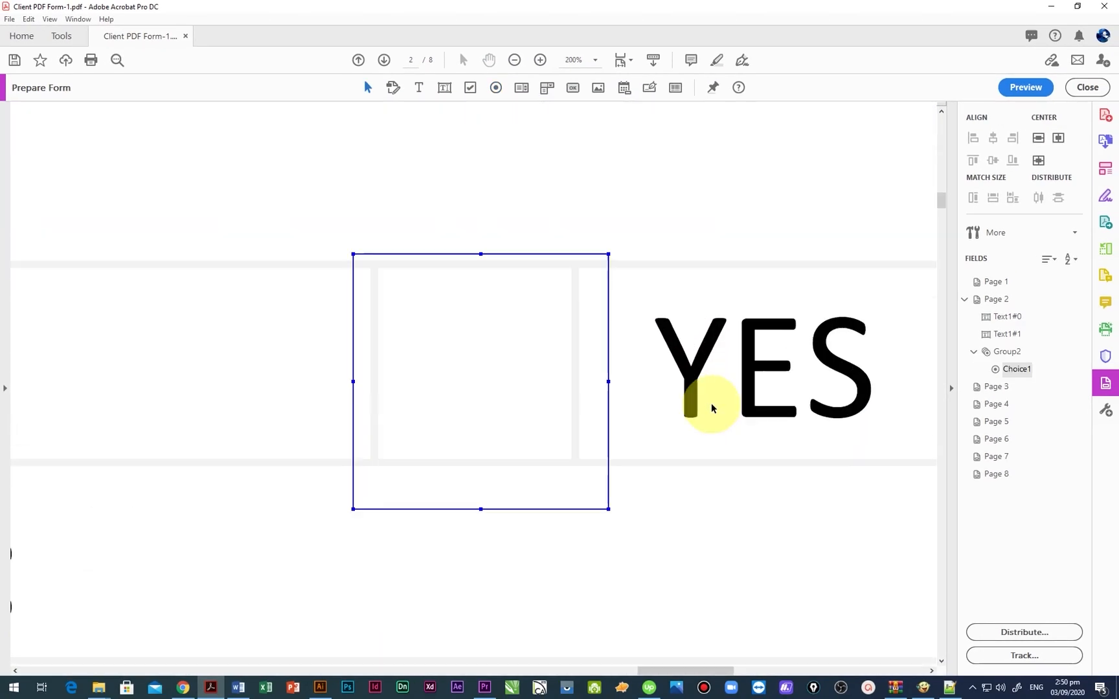
Name the YES radio option's group Radio_btn and set its choice value to YES.
double_click(479, 381)
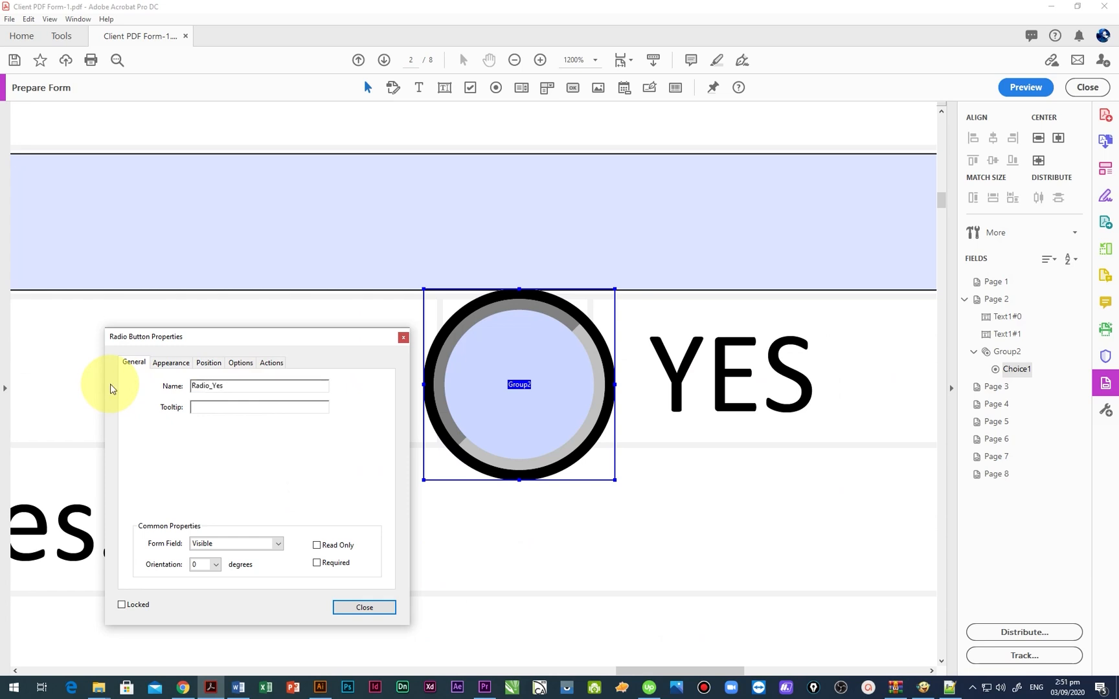
left_click(241, 363)
type("Radio_YES")
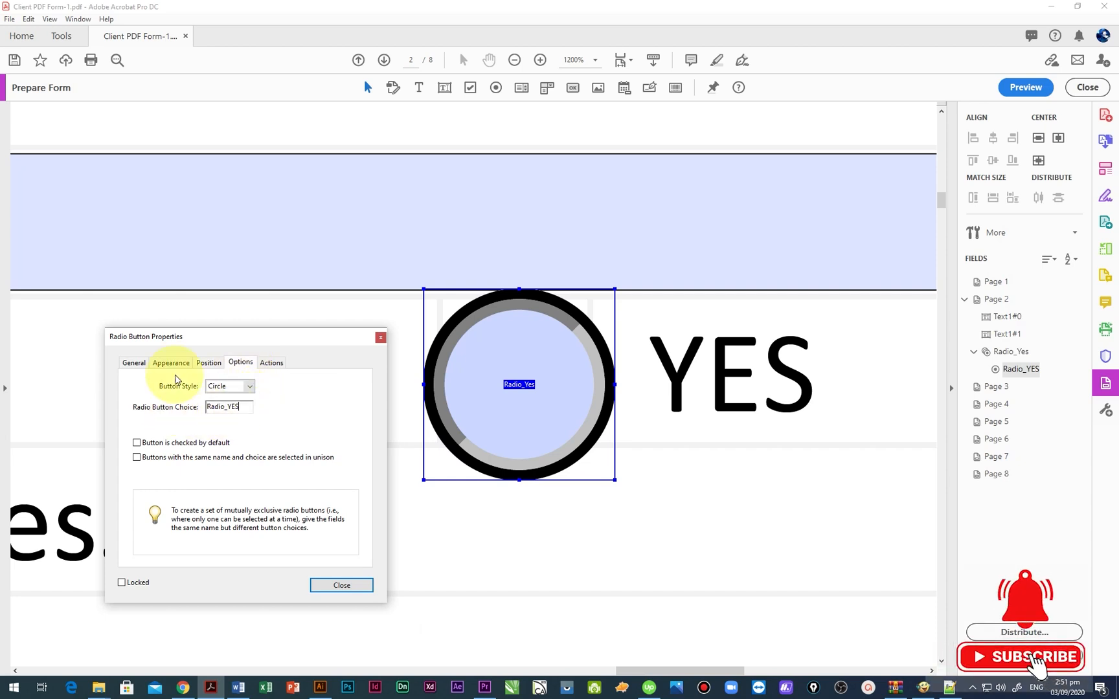
left_click(132, 362)
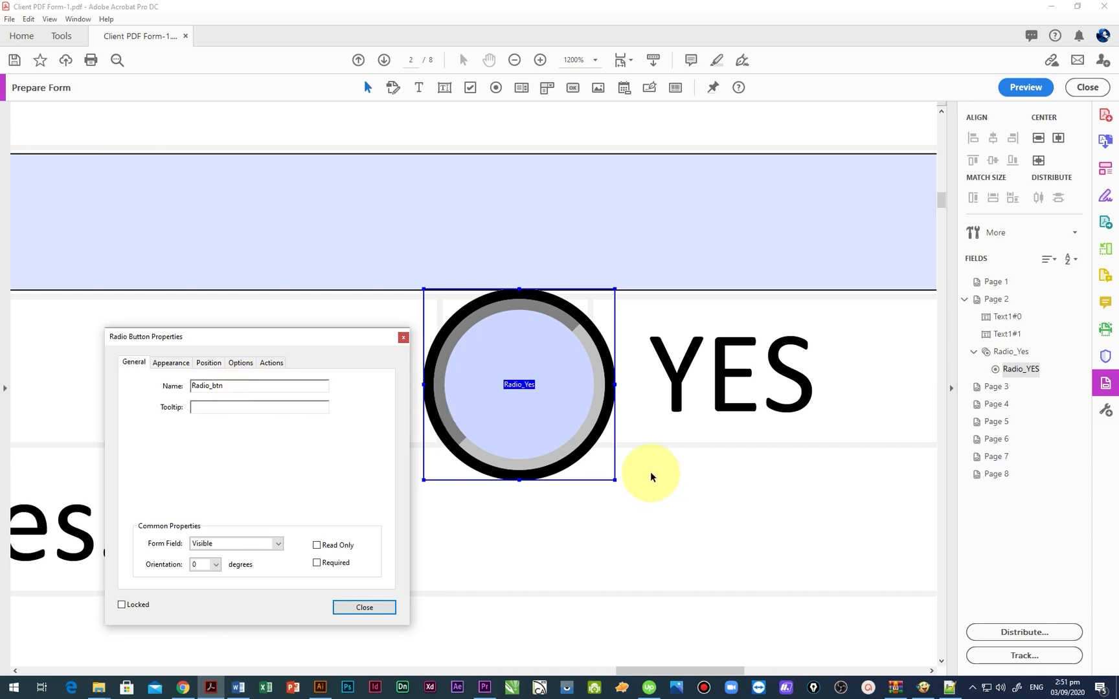
left_click(240, 362)
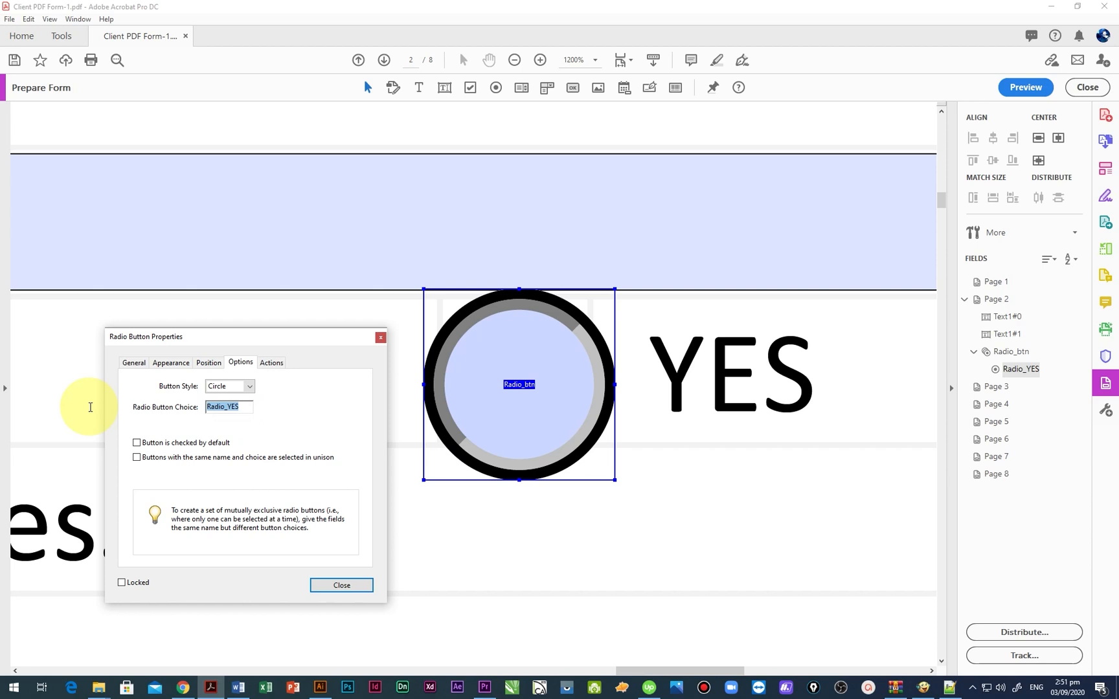
type("YES")
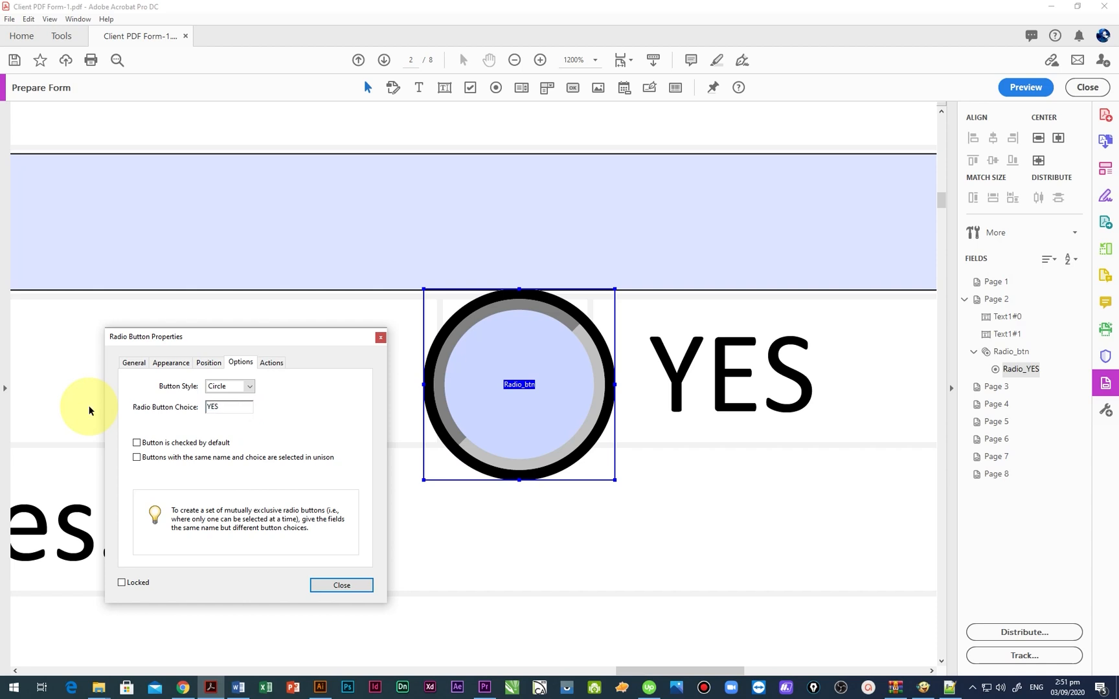
left_click(341, 585)
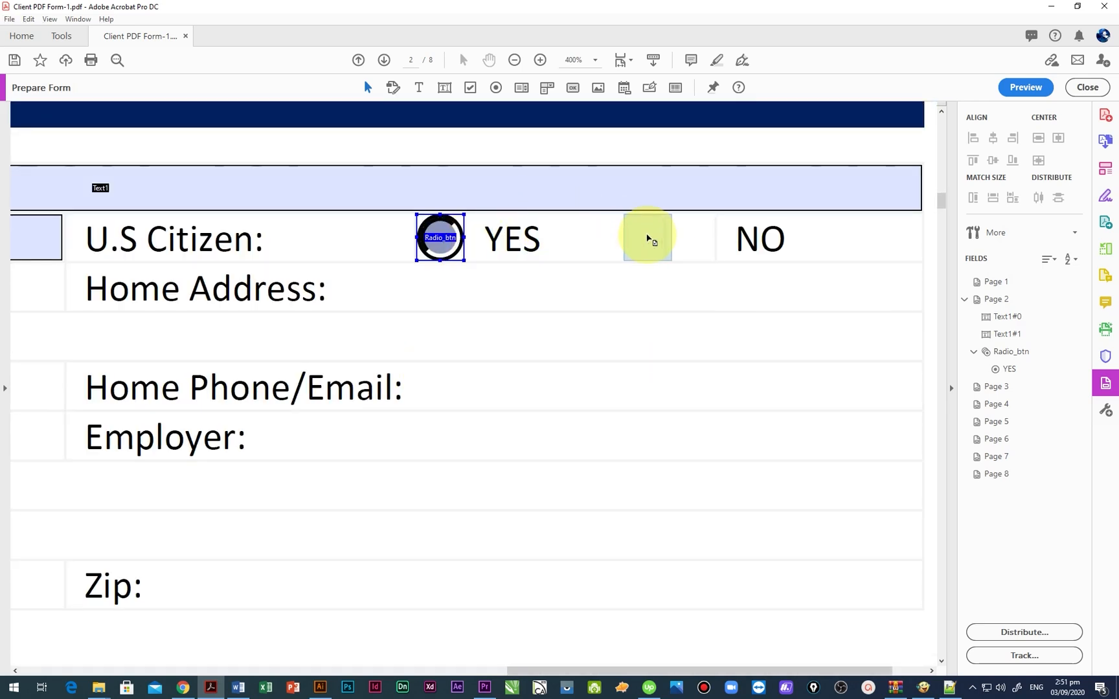
mouse_move(690, 238)
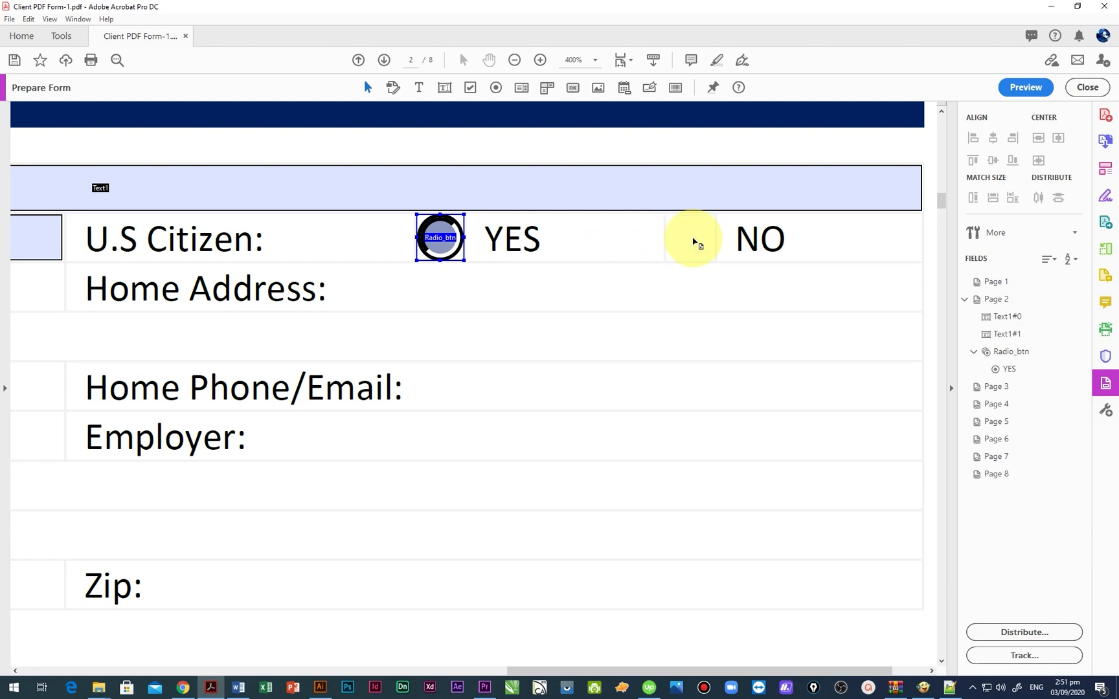
Give the NO radio option the same Radio_btn group with choice value NO.
double_click(689, 237)
type("NO")
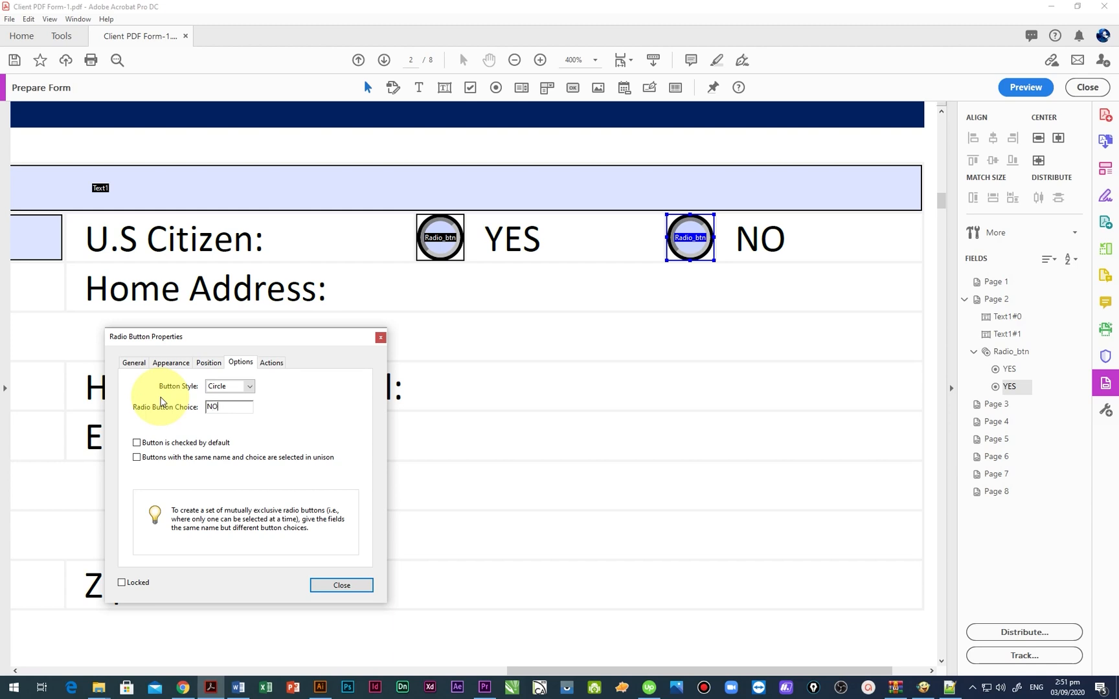
left_click(133, 362)
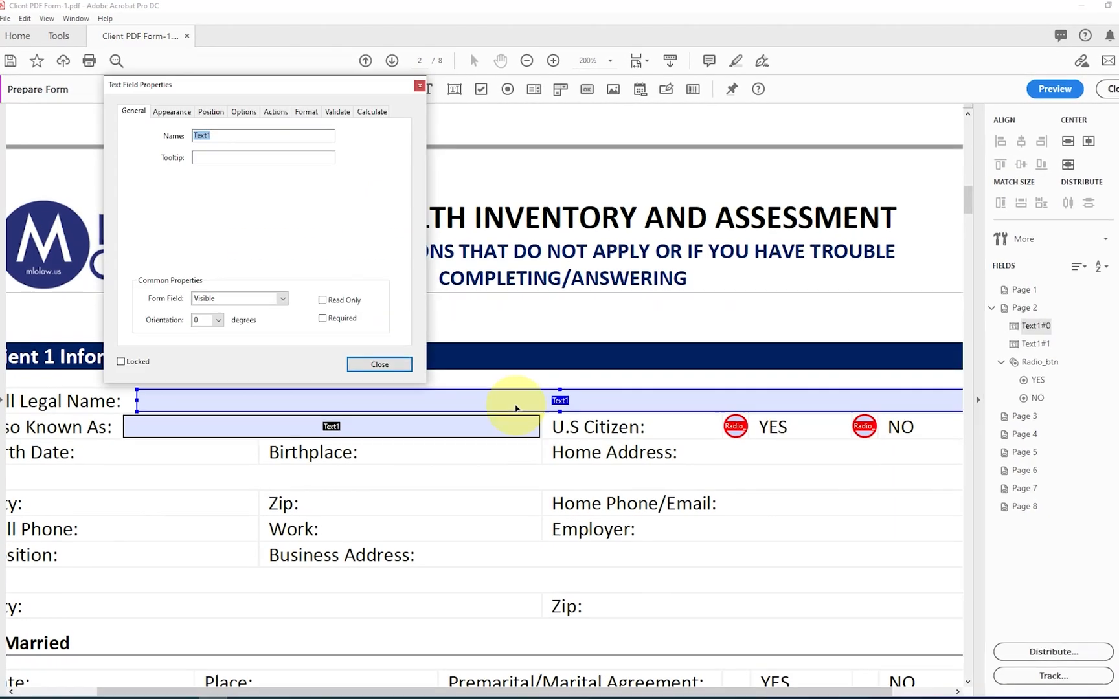
Mark the legal-name and Also Known As text fields as Required.
left_click(379, 365)
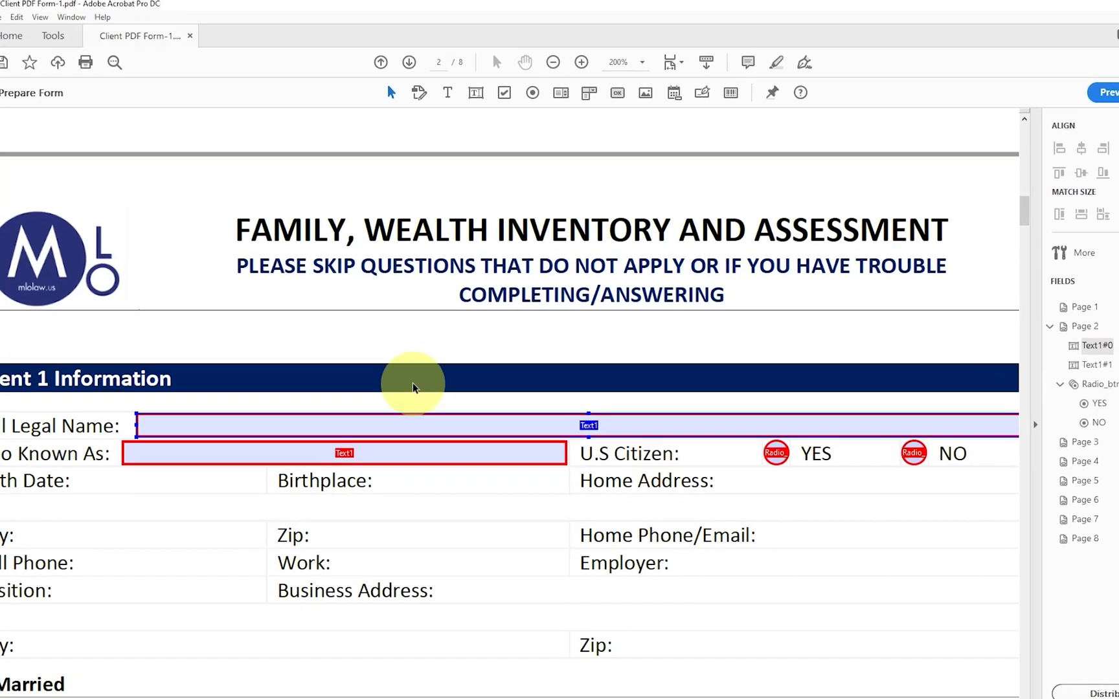
double_click(344, 453)
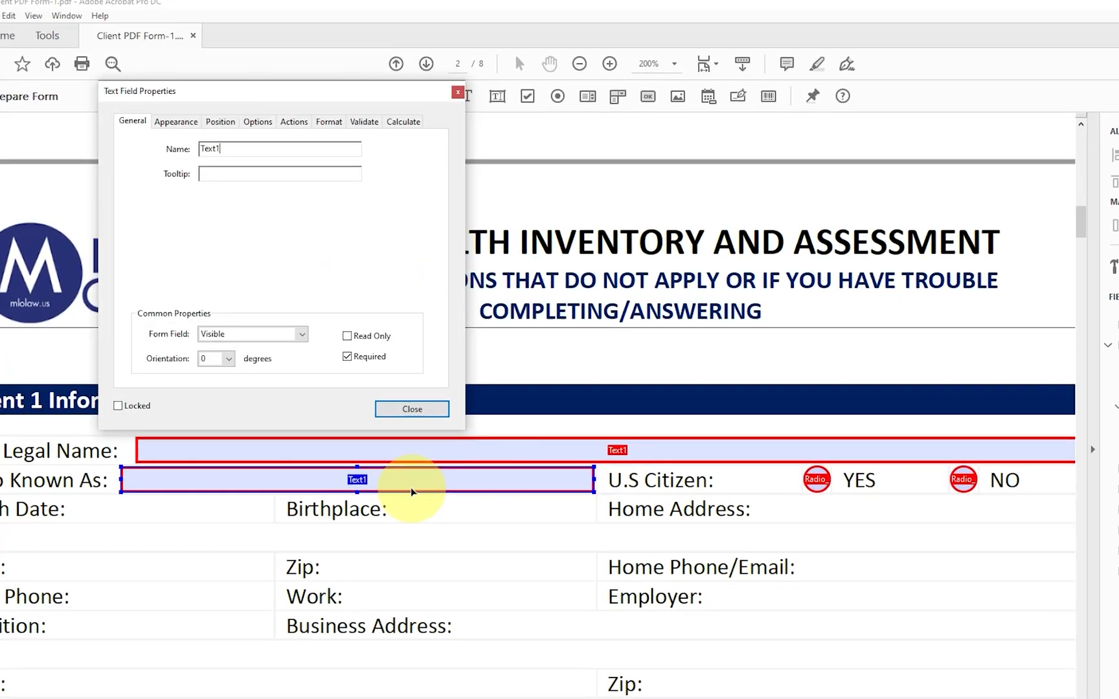
left_click(412, 409)
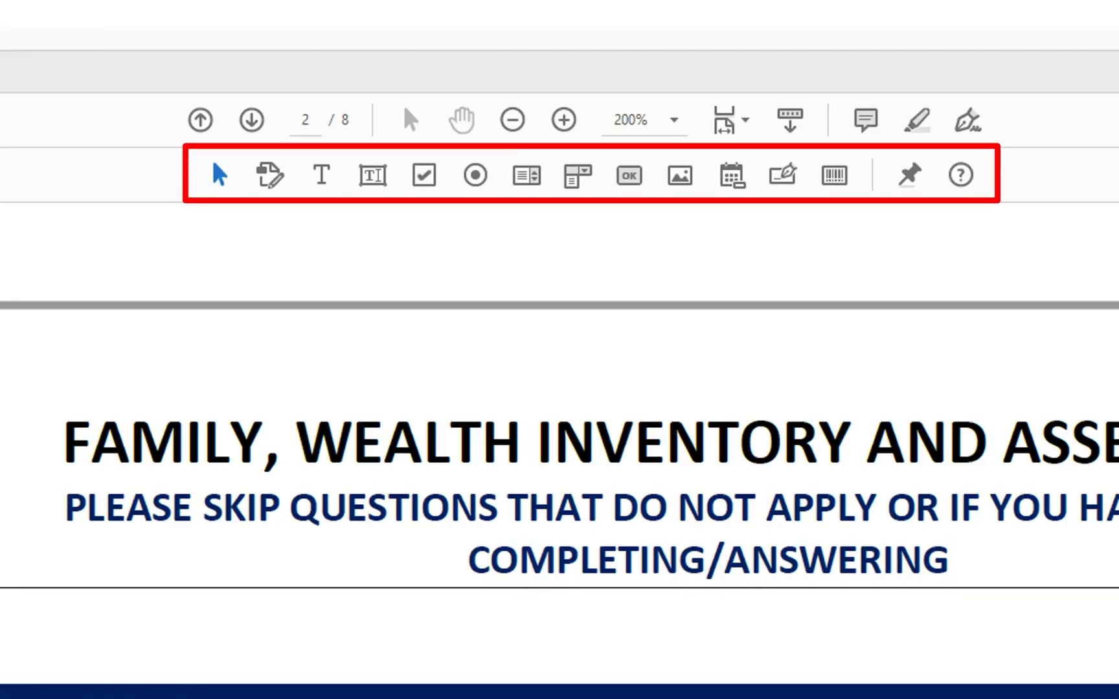
mouse_move(730, 175)
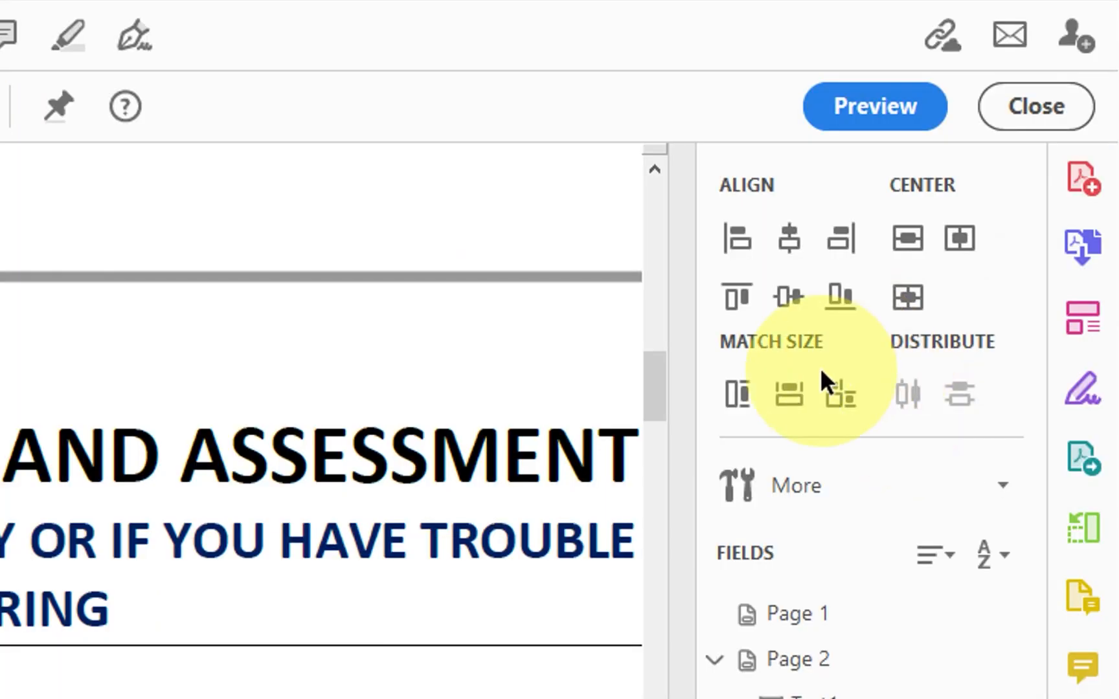
mouse_move(845, 400)
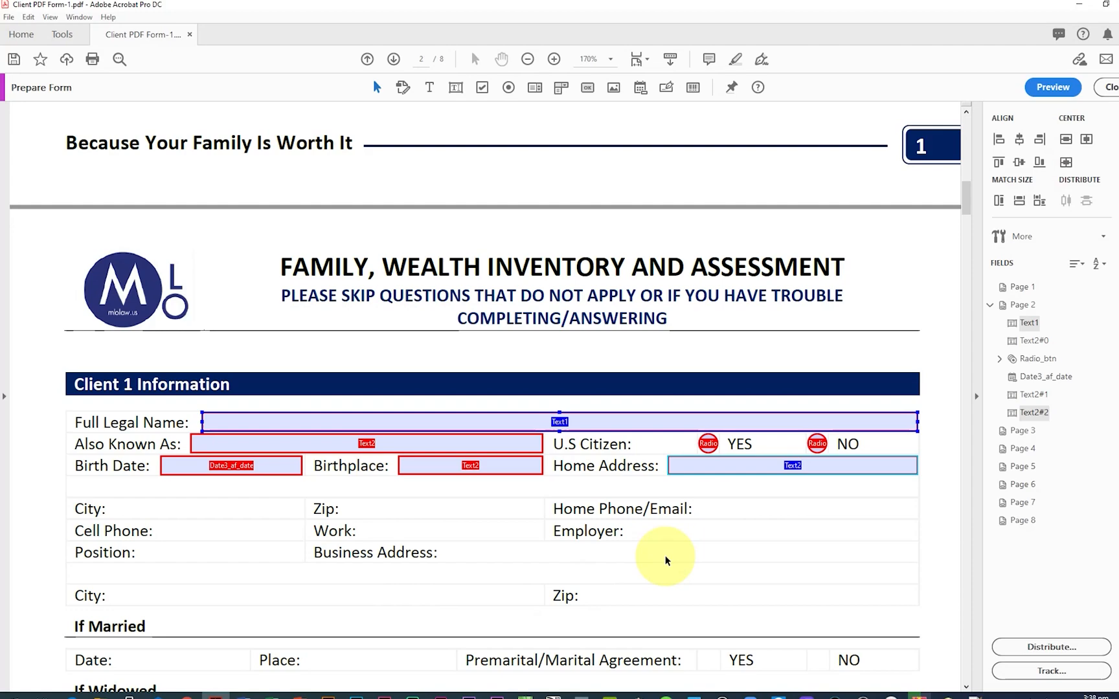
Name the first field 1-Full legal name and move through Also Known As and U.S Citizen.
double_click(470, 464)
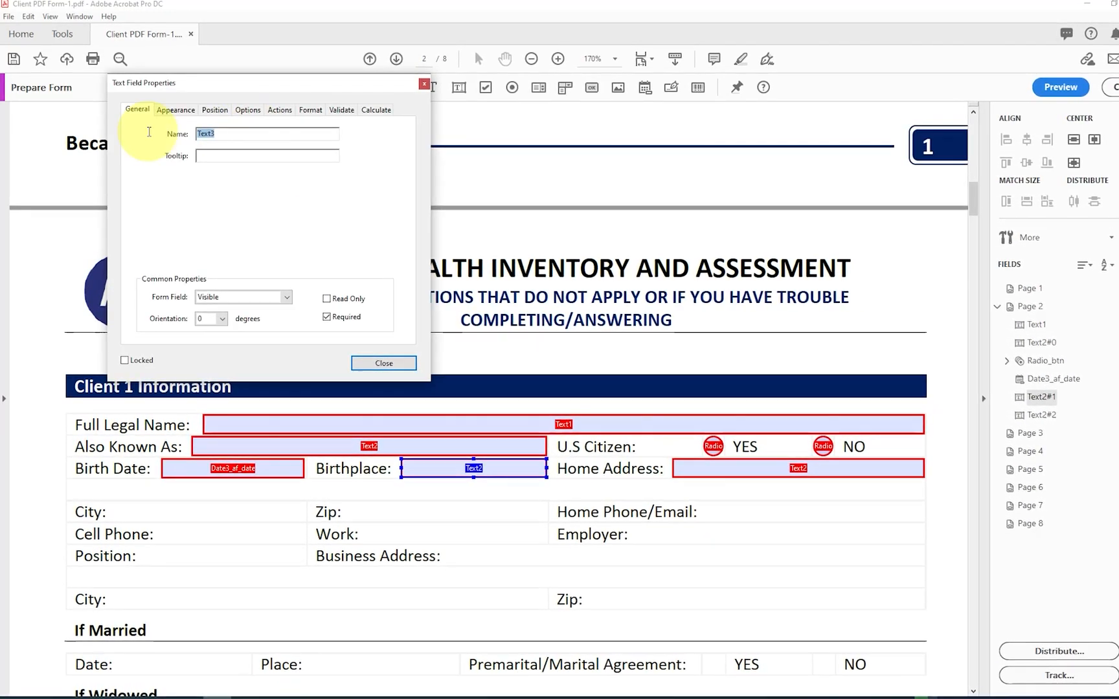
type("1-Full legal name")
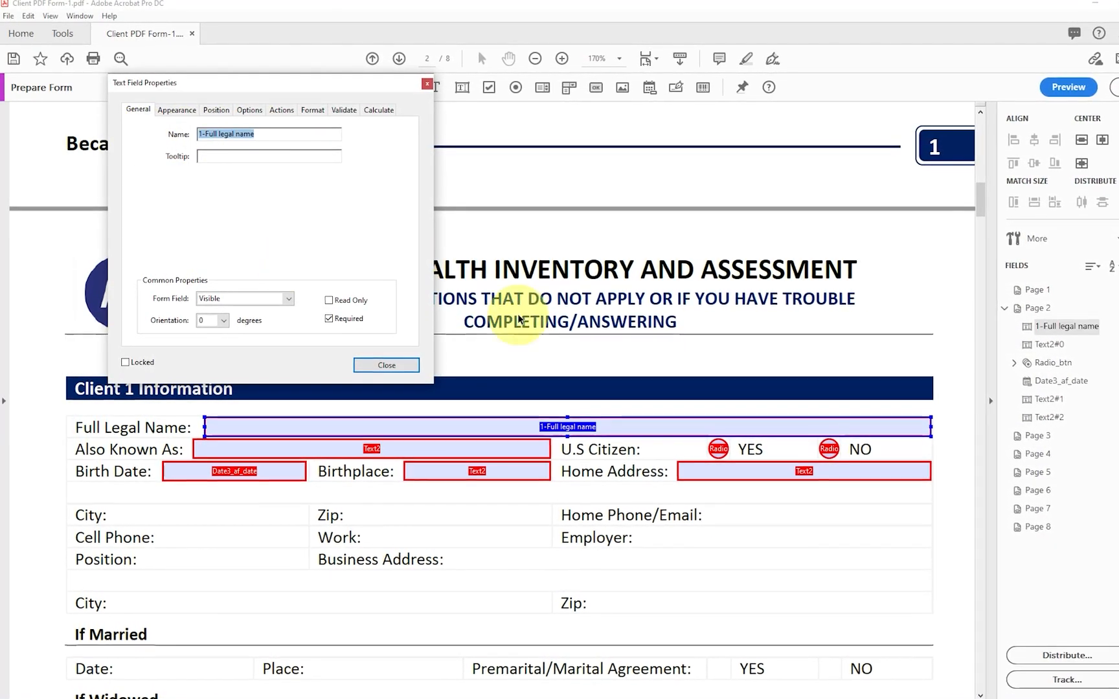
left_click(372, 451)
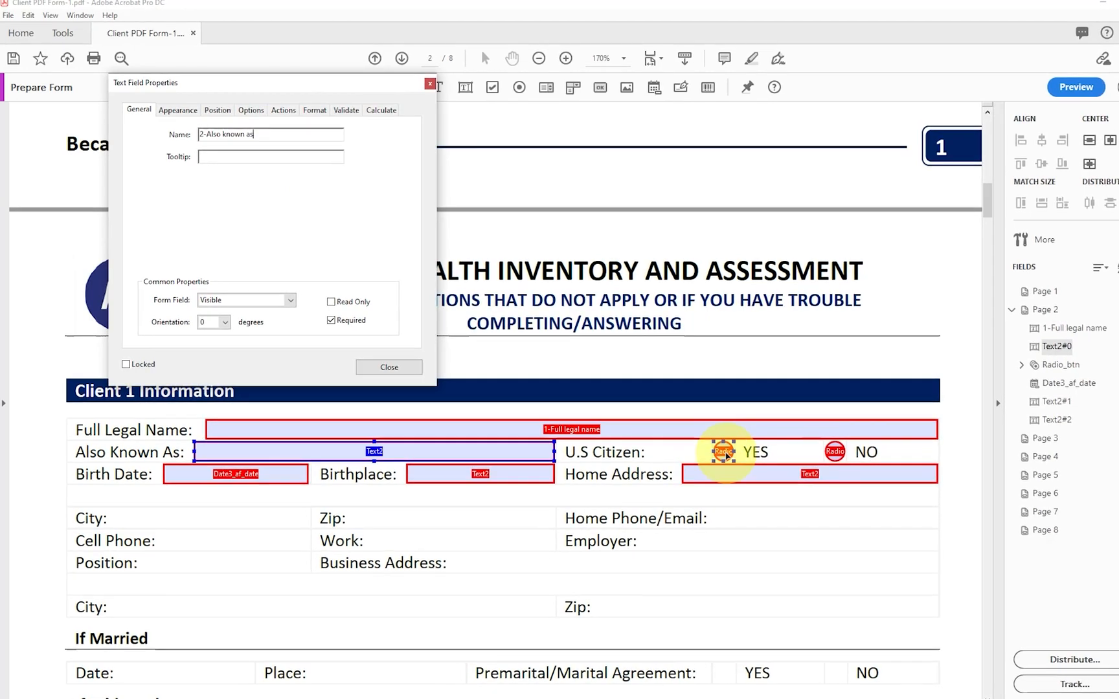
left_click(833, 451)
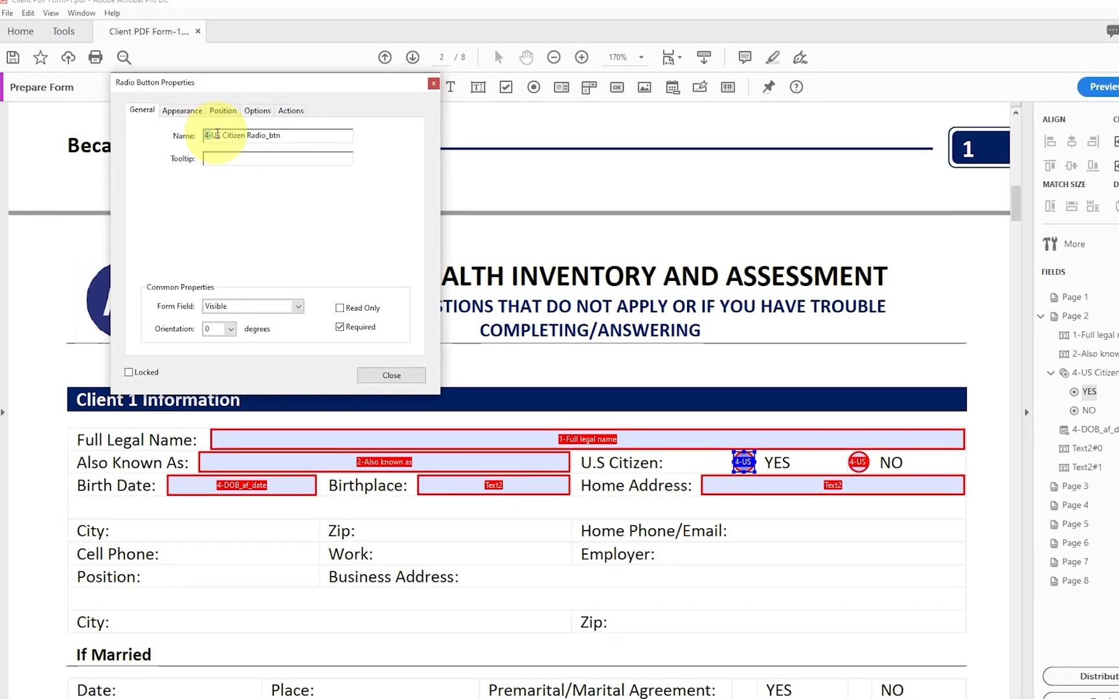
Rename the Birthplace field with its numbered descriptive name.
double_click(495, 488)
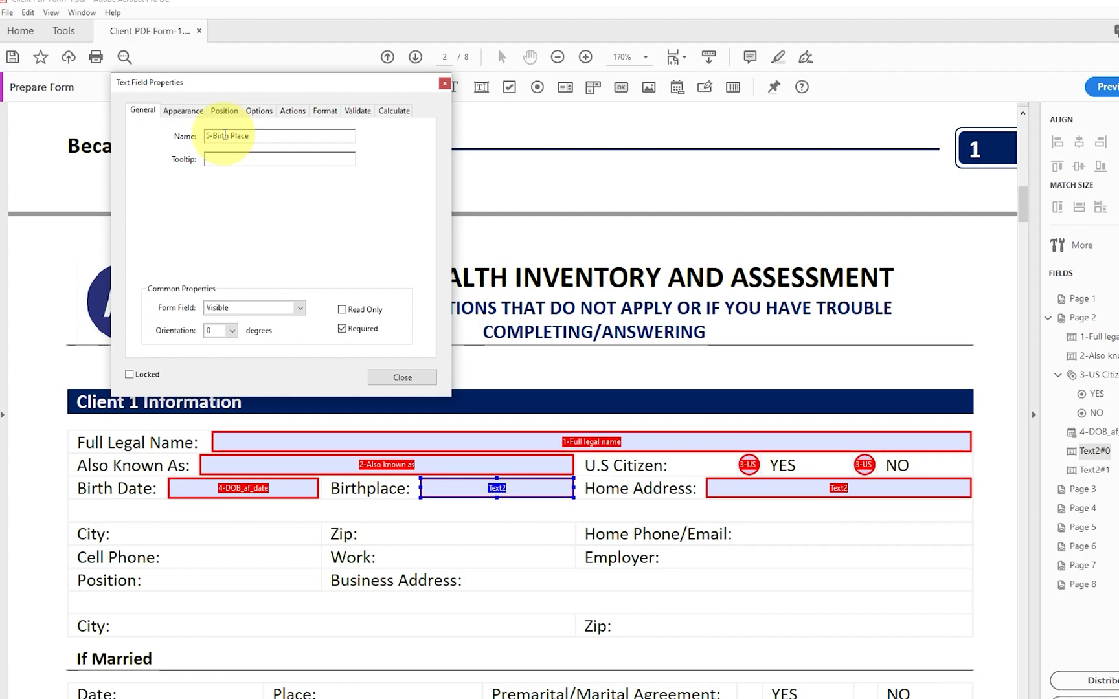
left_click(184, 111)
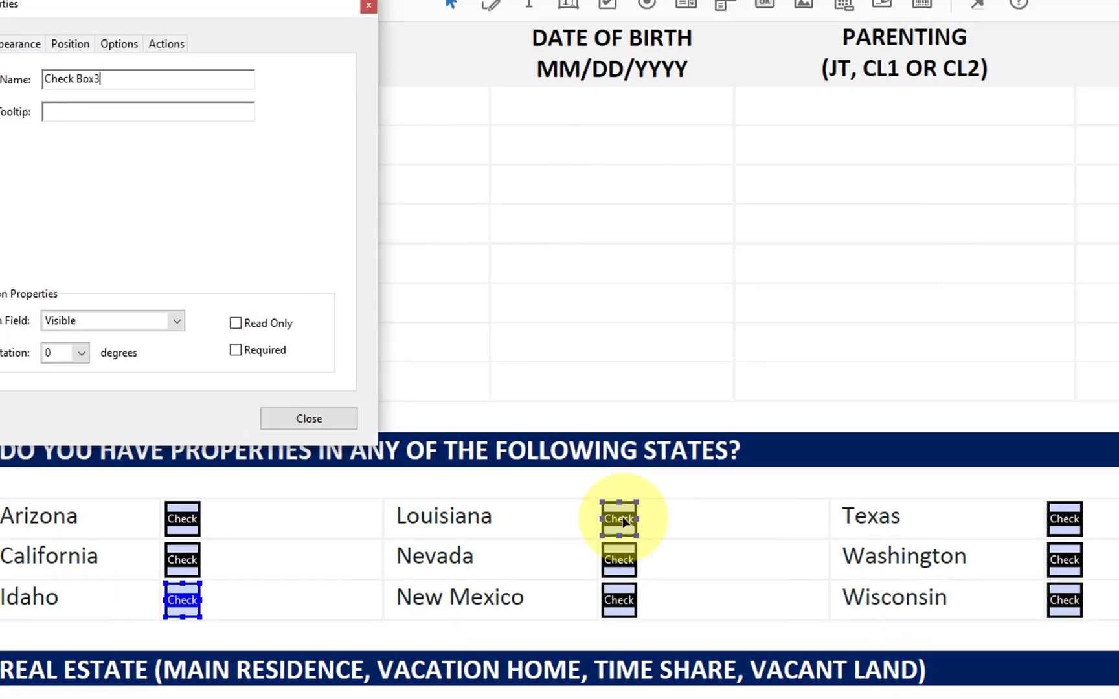
Set up the Louisiana and California state checkboxes and test ticking them in Preview.
left_click(308, 418)
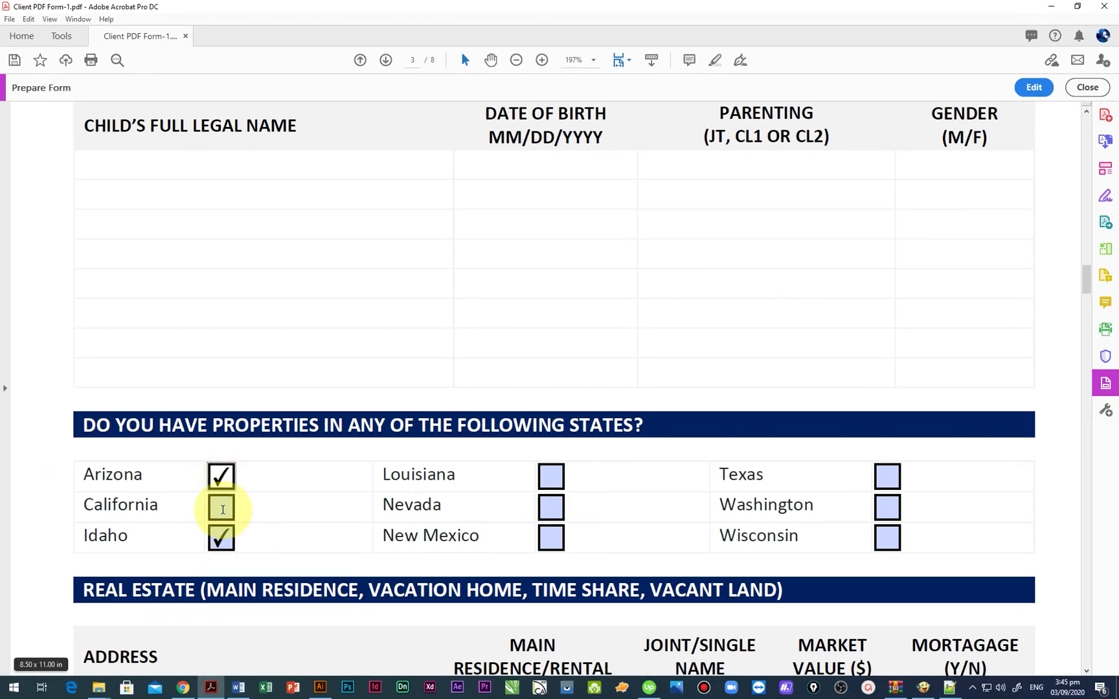
double_click(220, 540)
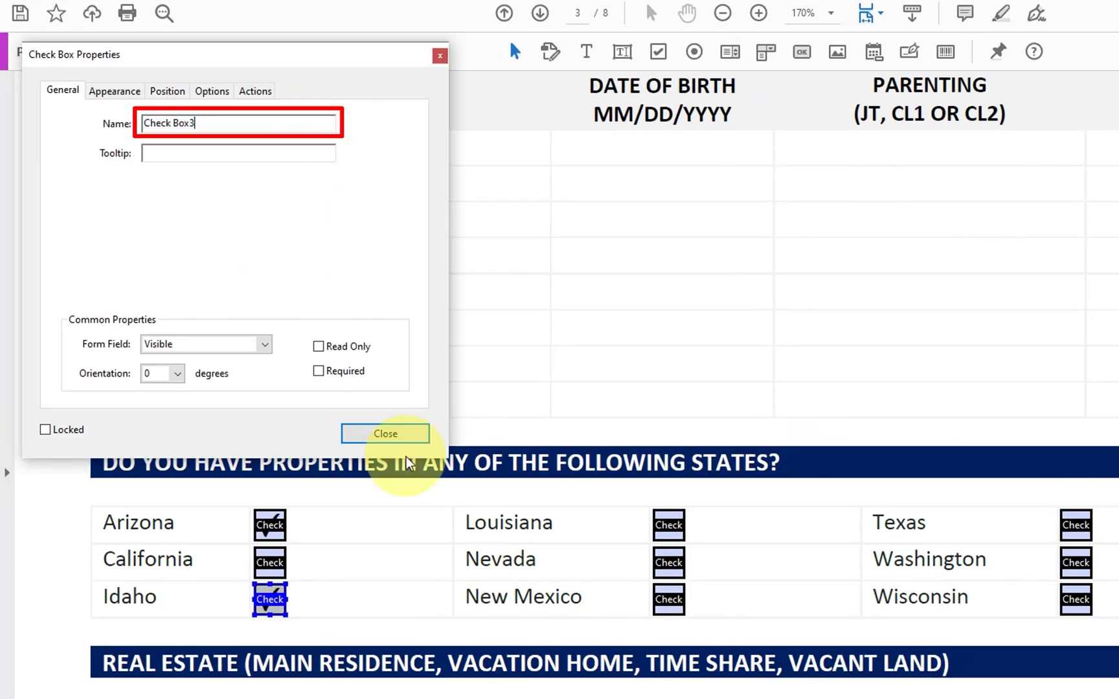
left_click(384, 434)
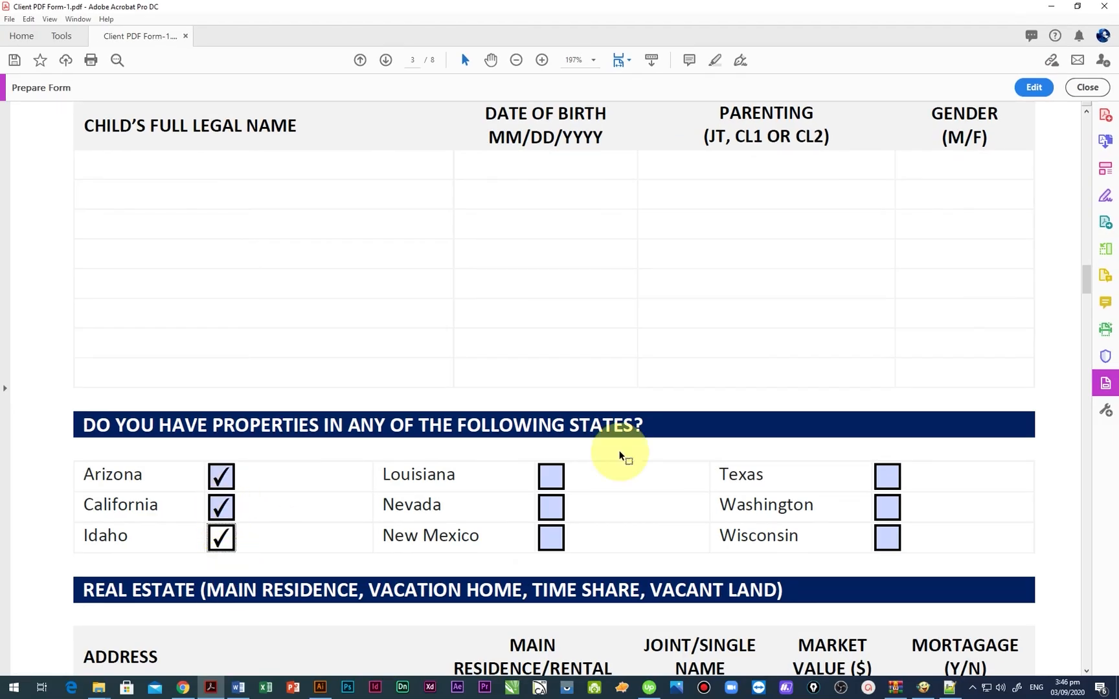
left_click(1032, 87)
type("Joint/Single")
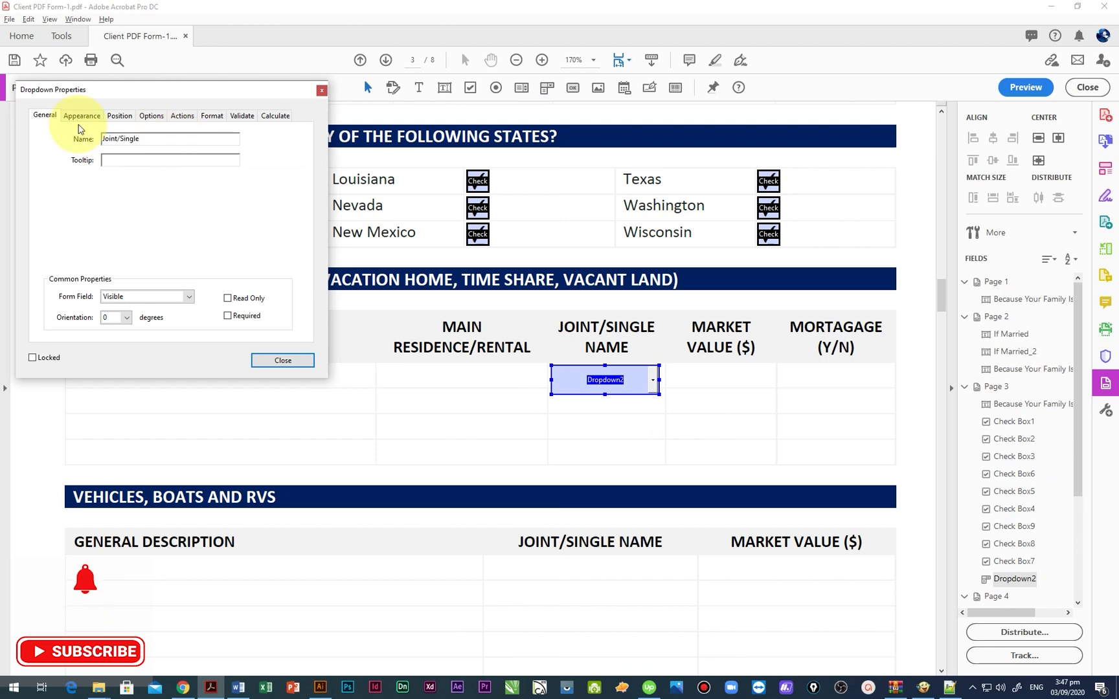
Add Joint Name and Signle Name as choices of the Joint/Single dropdown.
left_click(282, 360)
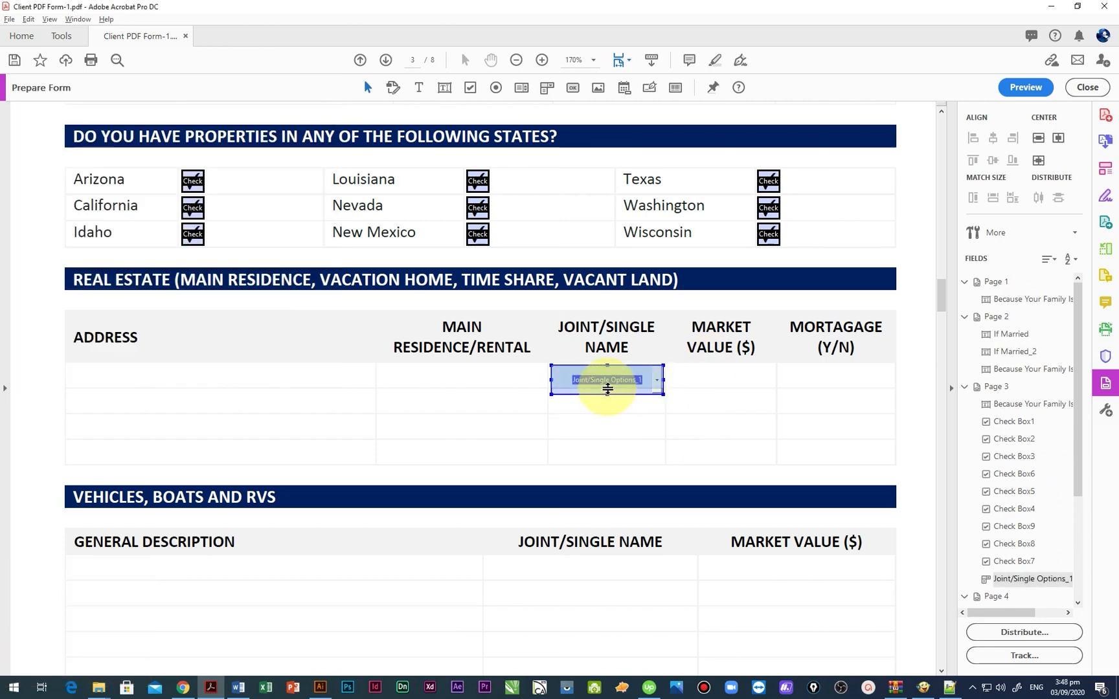
double_click(606, 379)
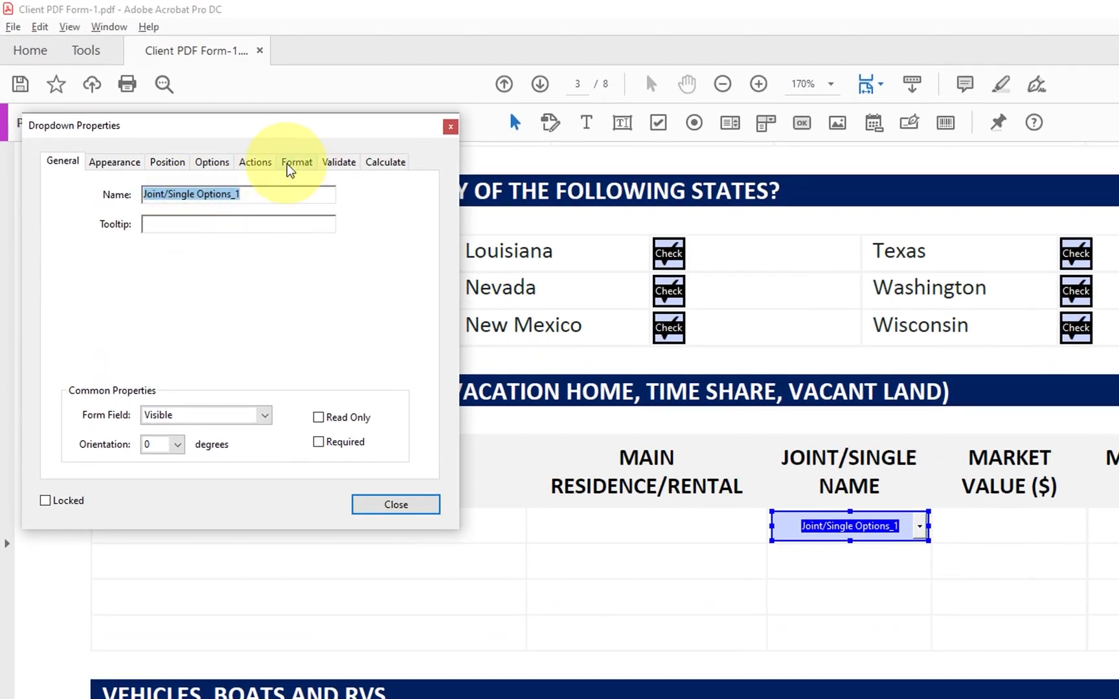
left_click(211, 162)
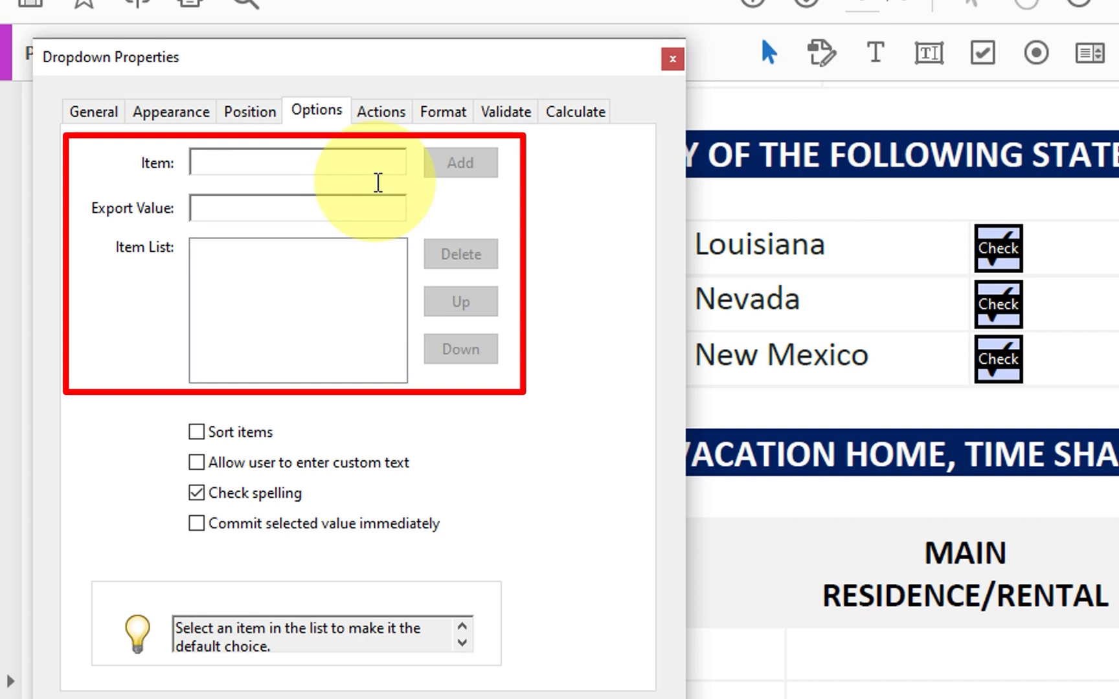
type("Joint")
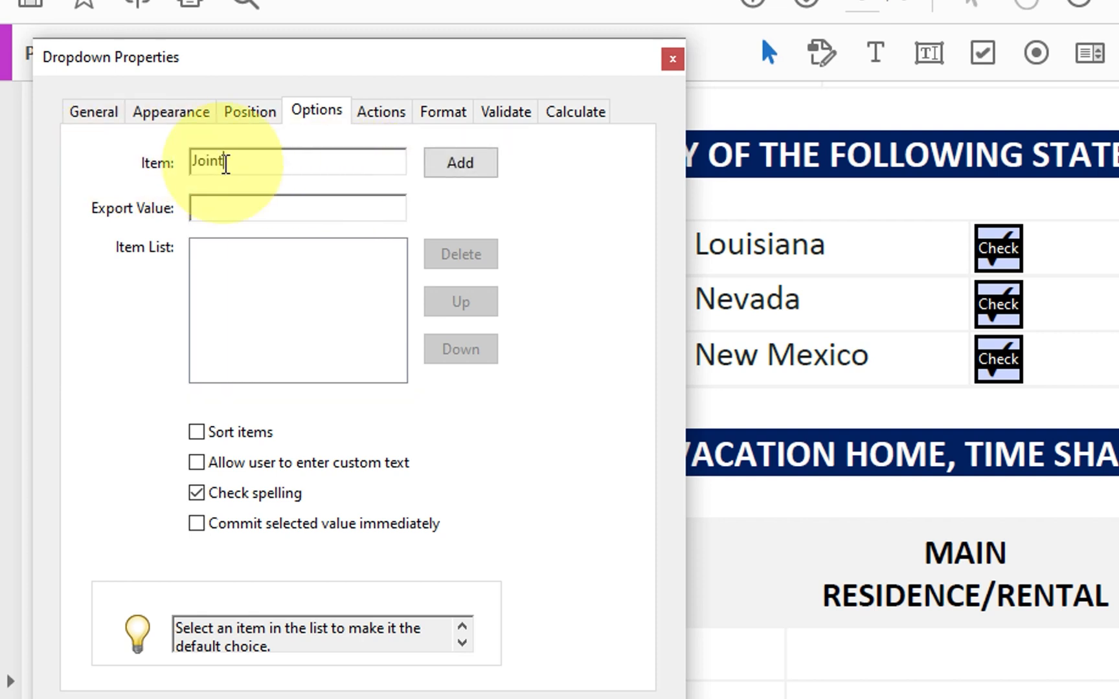
type("Name")
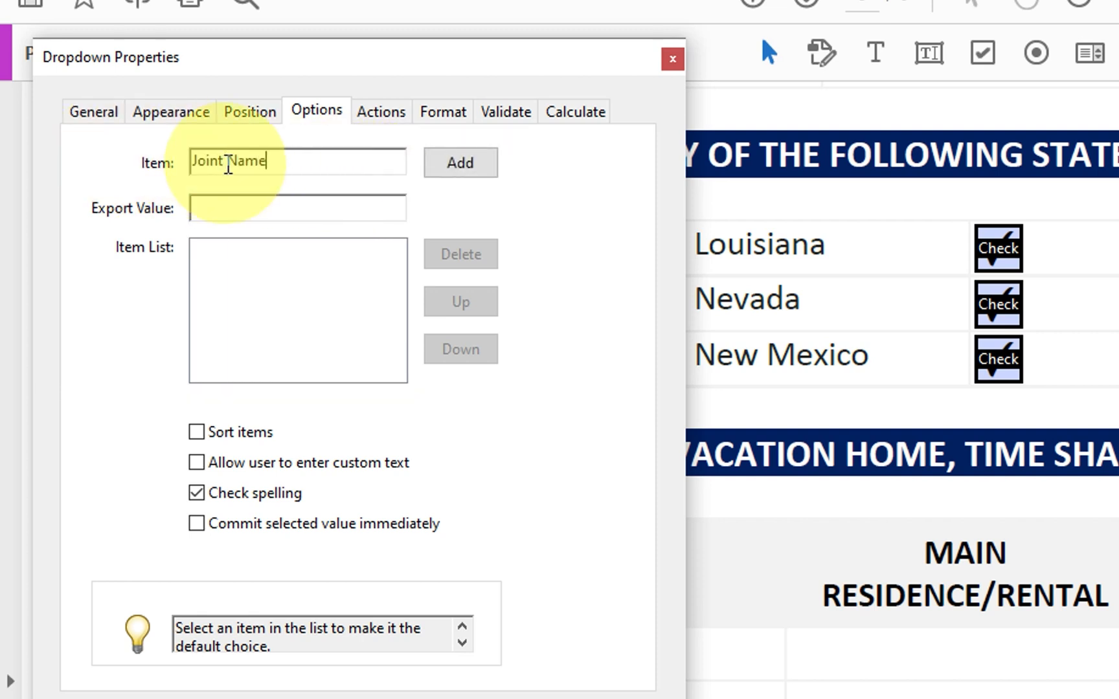
left_click(459, 164)
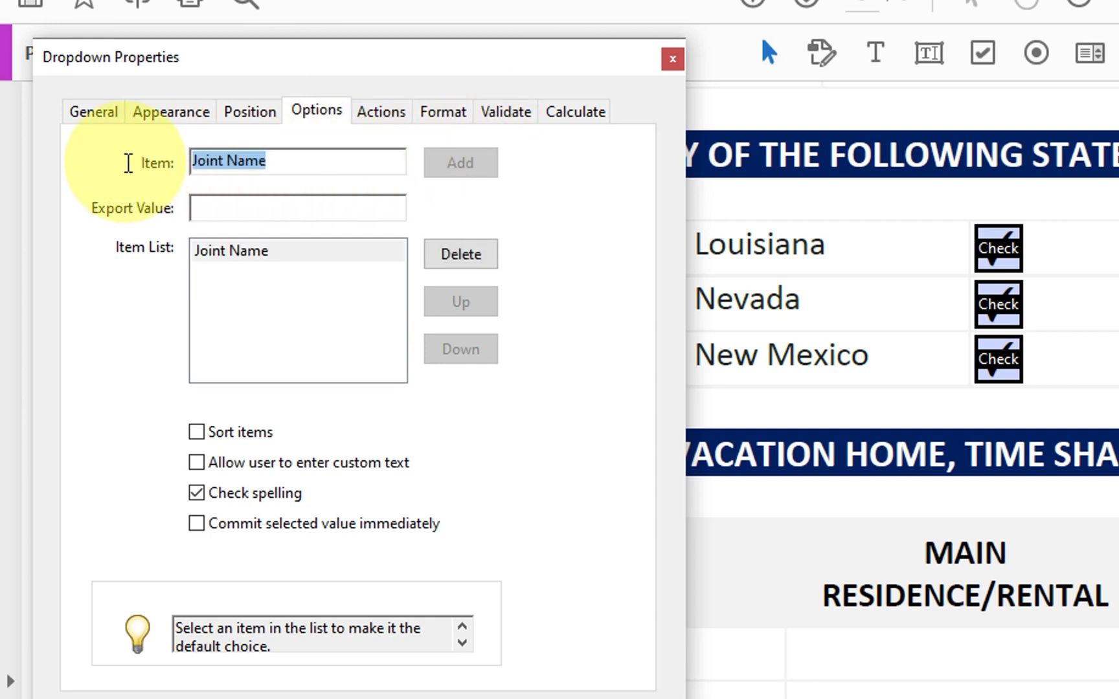
type("Signel")
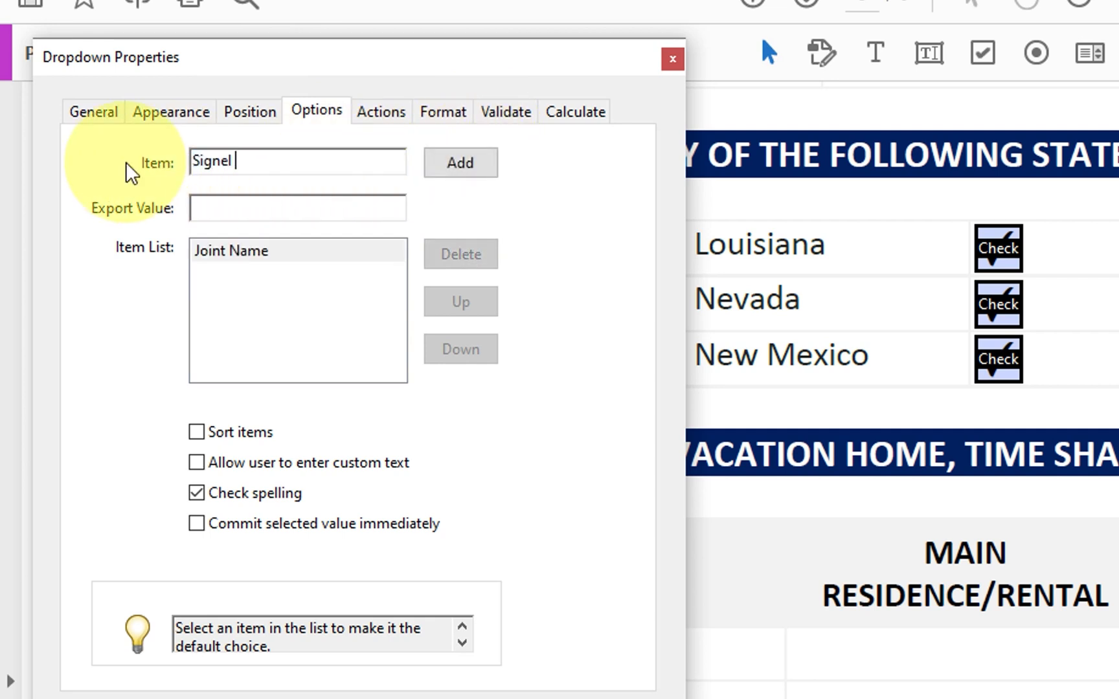
type("Signle N")
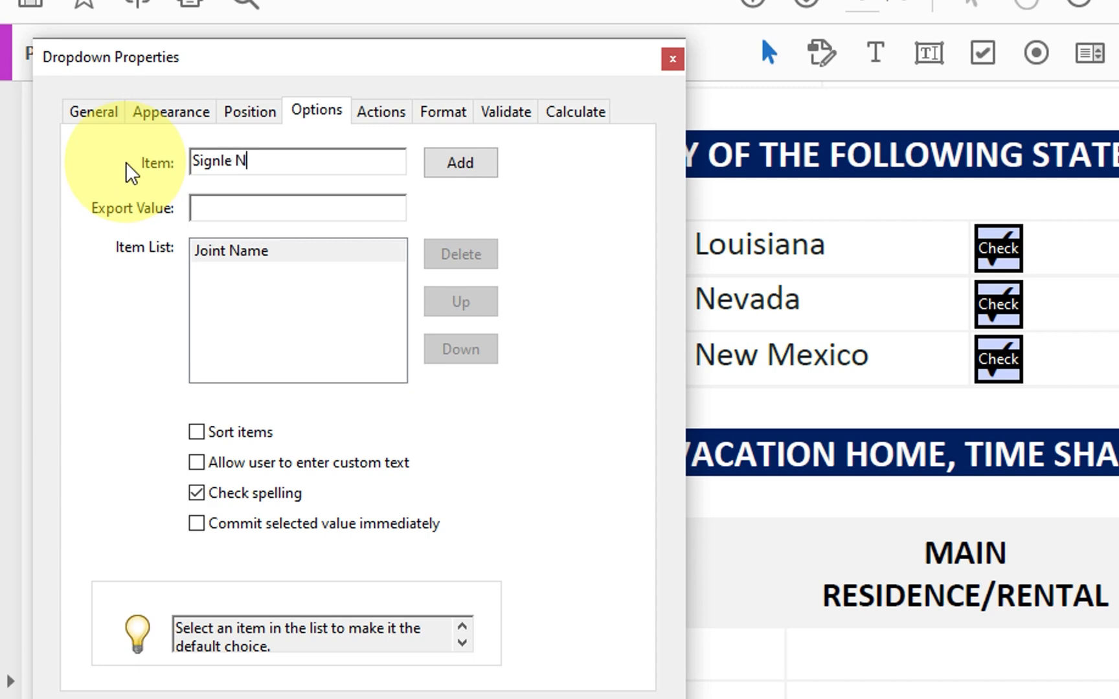
left_click(460, 163)
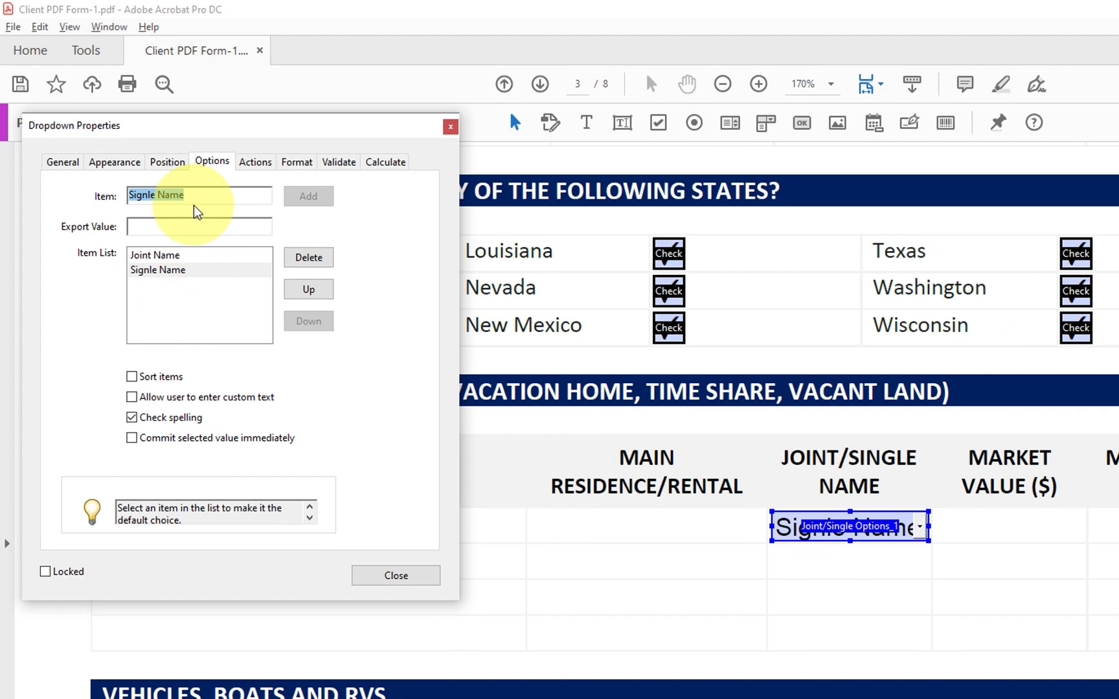
mouse_move(36, 188)
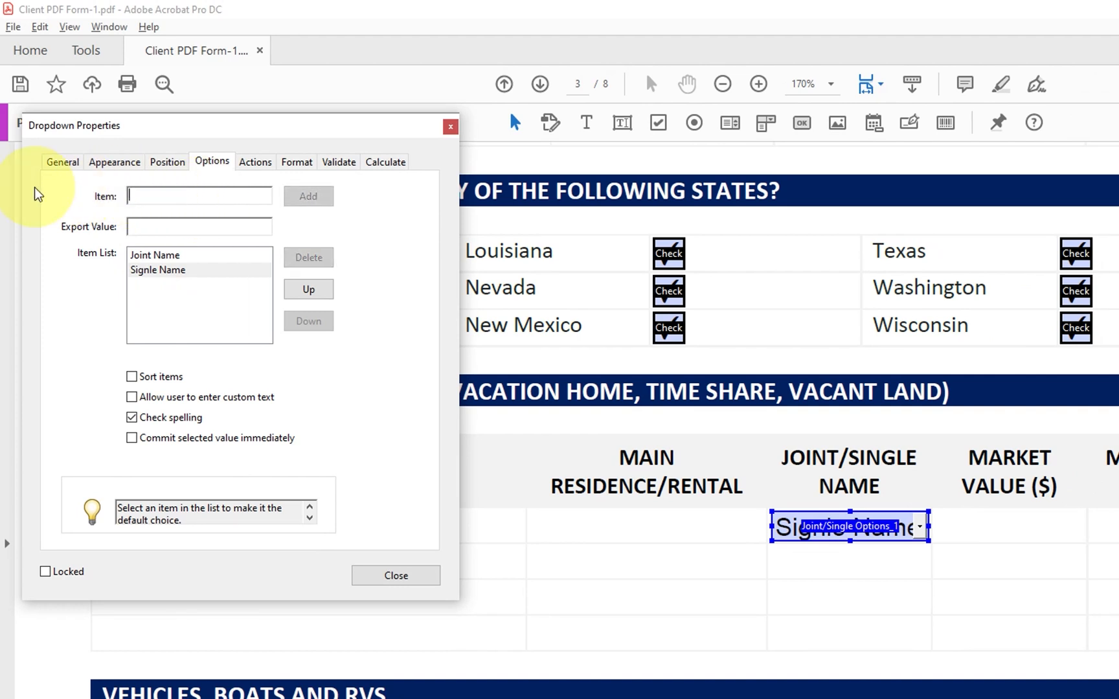
Add a Choose entry and move it to the top as the default choice.
type("Choose")
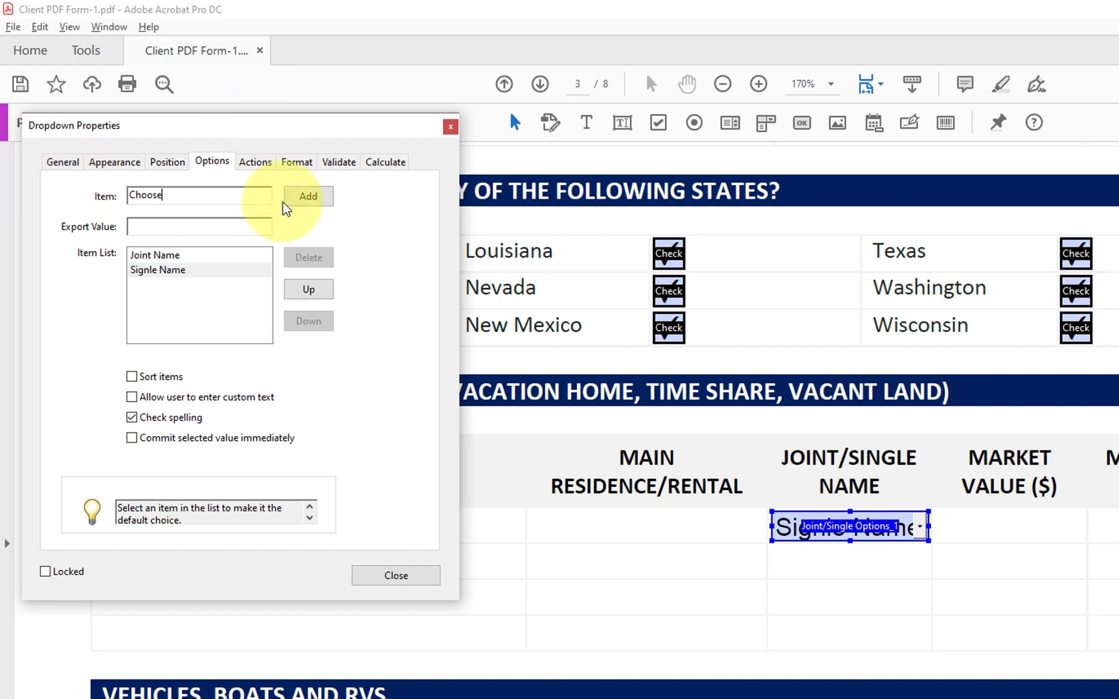
left_click(307, 197)
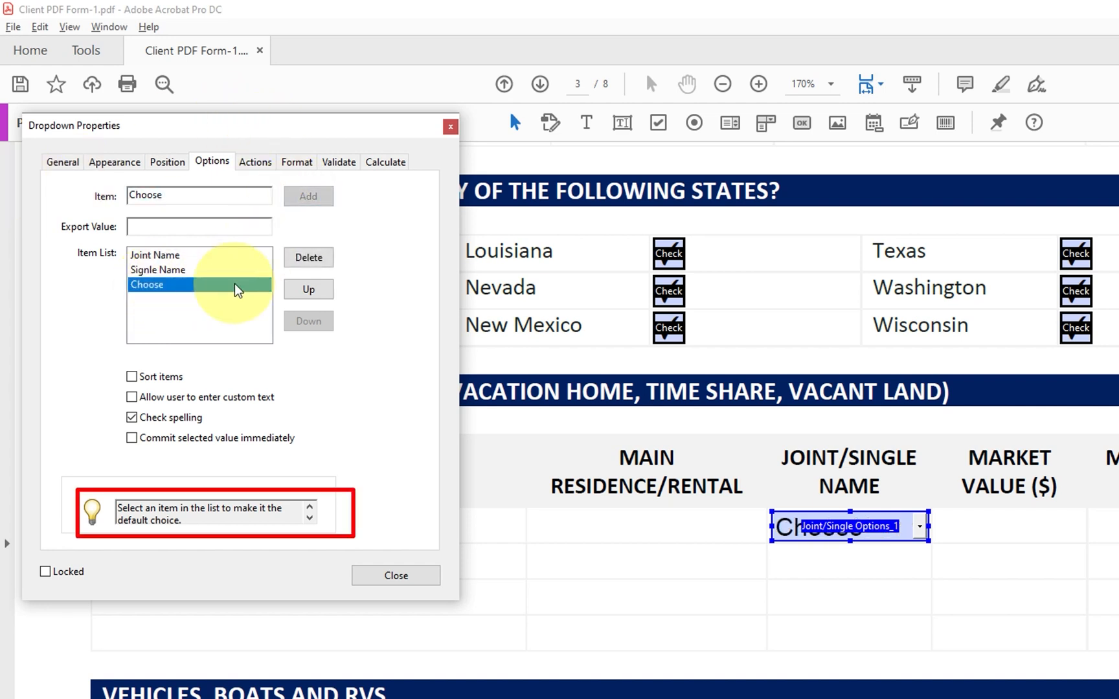
left_click(307, 289)
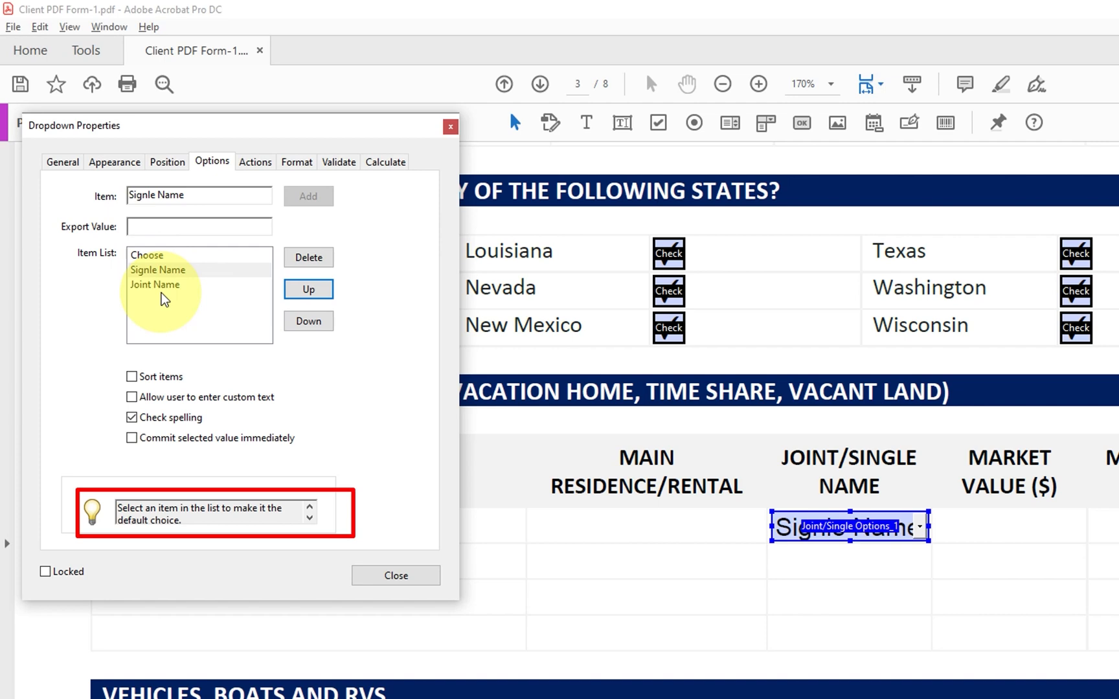
left_click(150, 255)
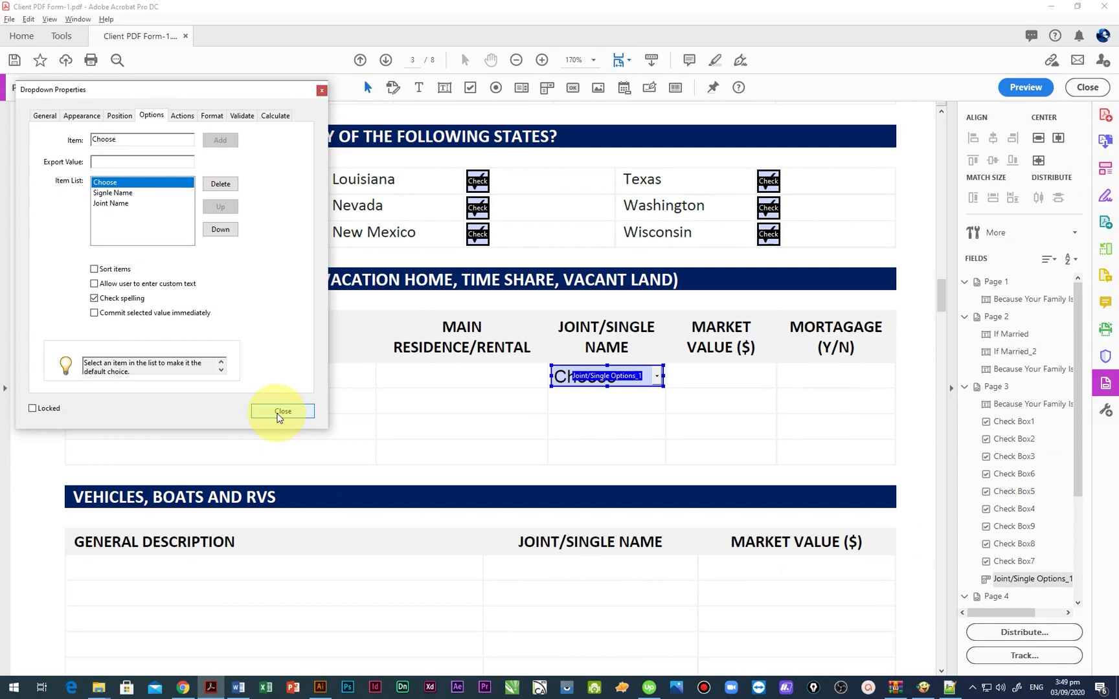
left_click(282, 410)
type("Joint/Single Options_4")
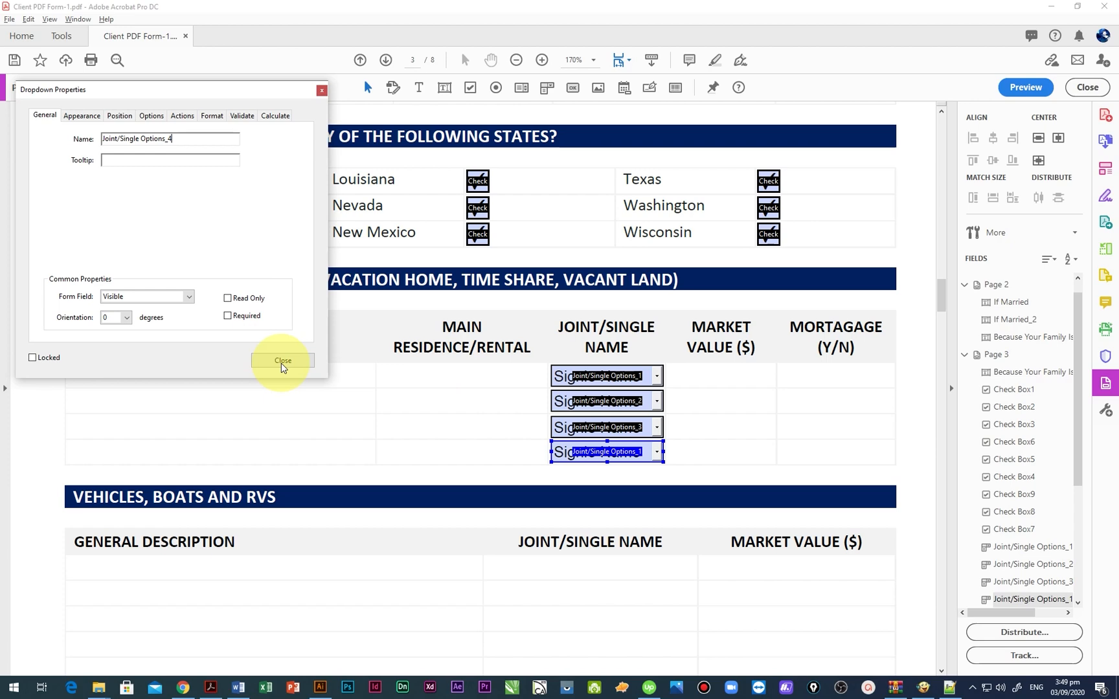
Close the copied dropdown's properties and pick entries in the row dropdowns in Preview.
left_click(282, 360)
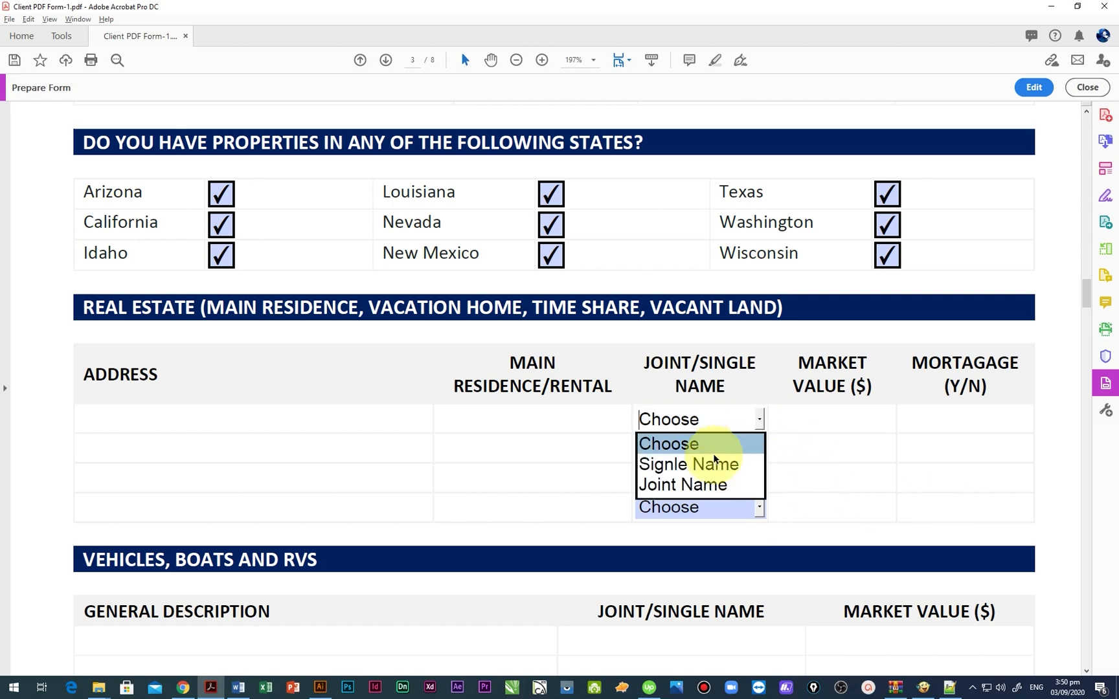
left_click(686, 464)
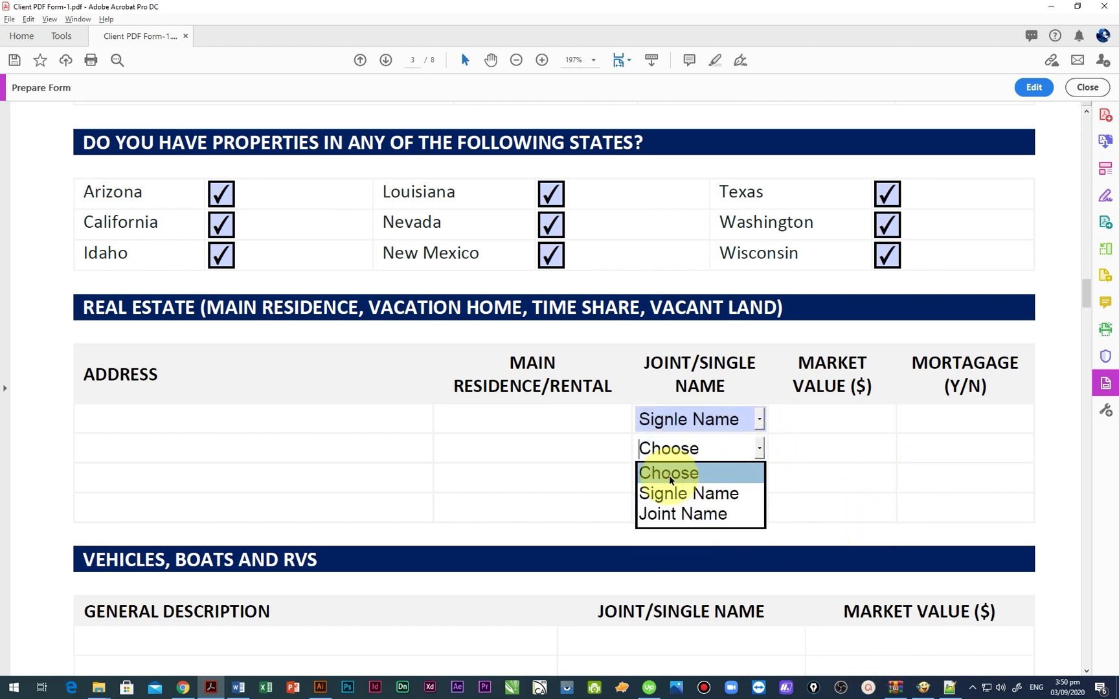
left_click(1031, 87)
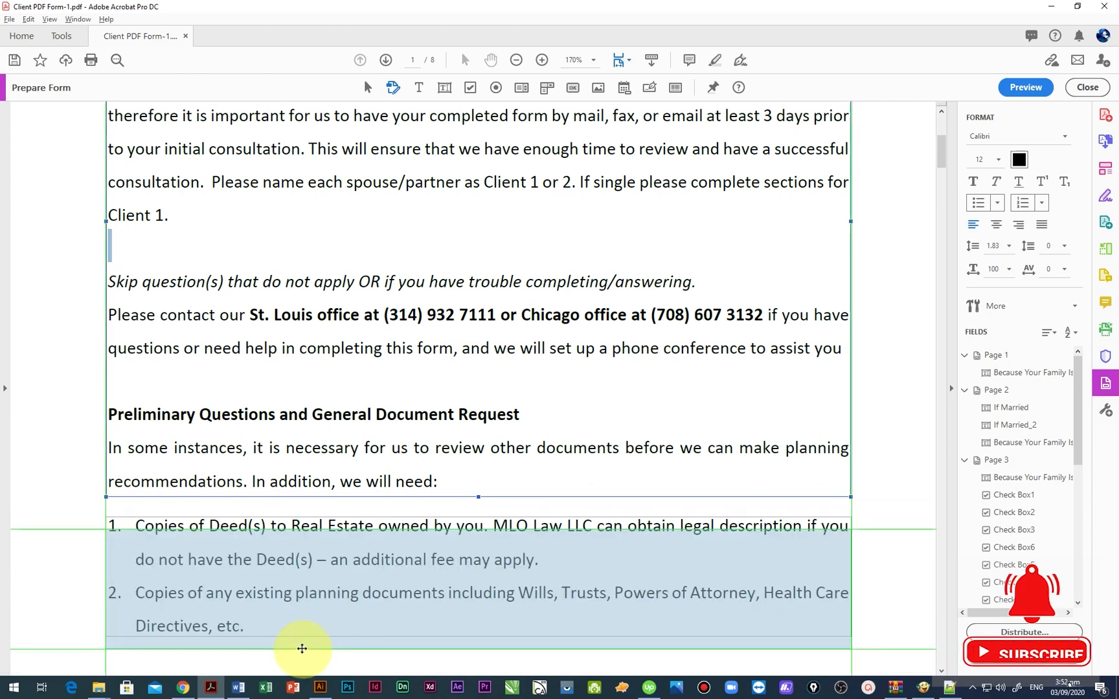
Scroll to page 1 and insert the sample words 'your text' into the Dear Client paragraph.
scroll("up", 3)
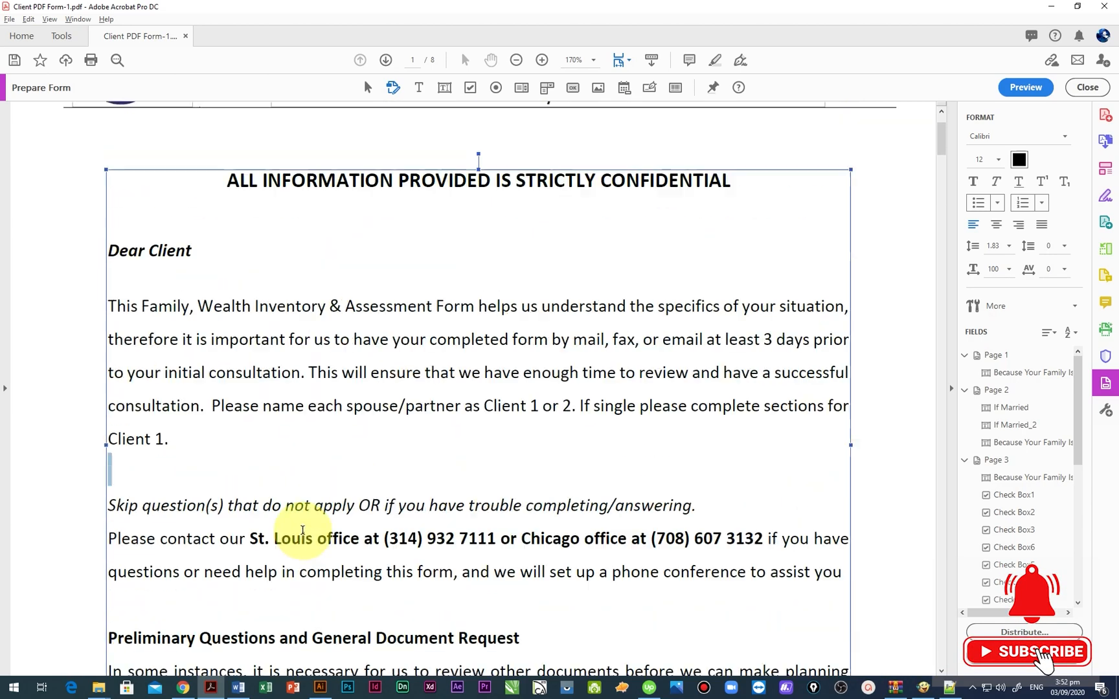
scroll("up", 3)
type(" Can change")
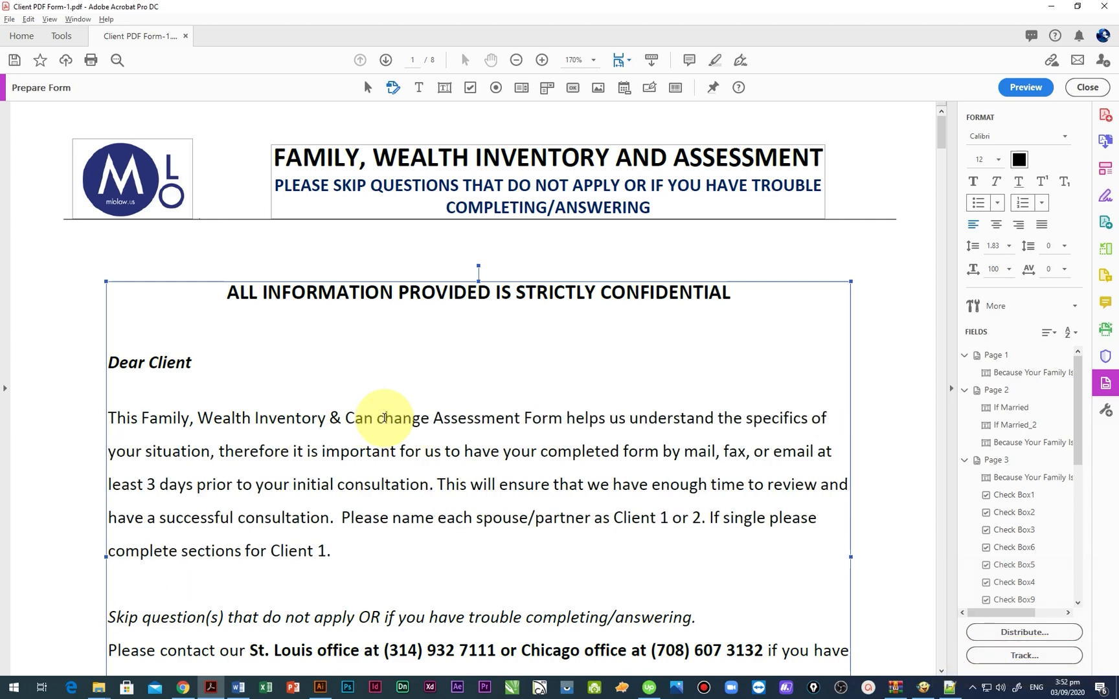
type("your text")
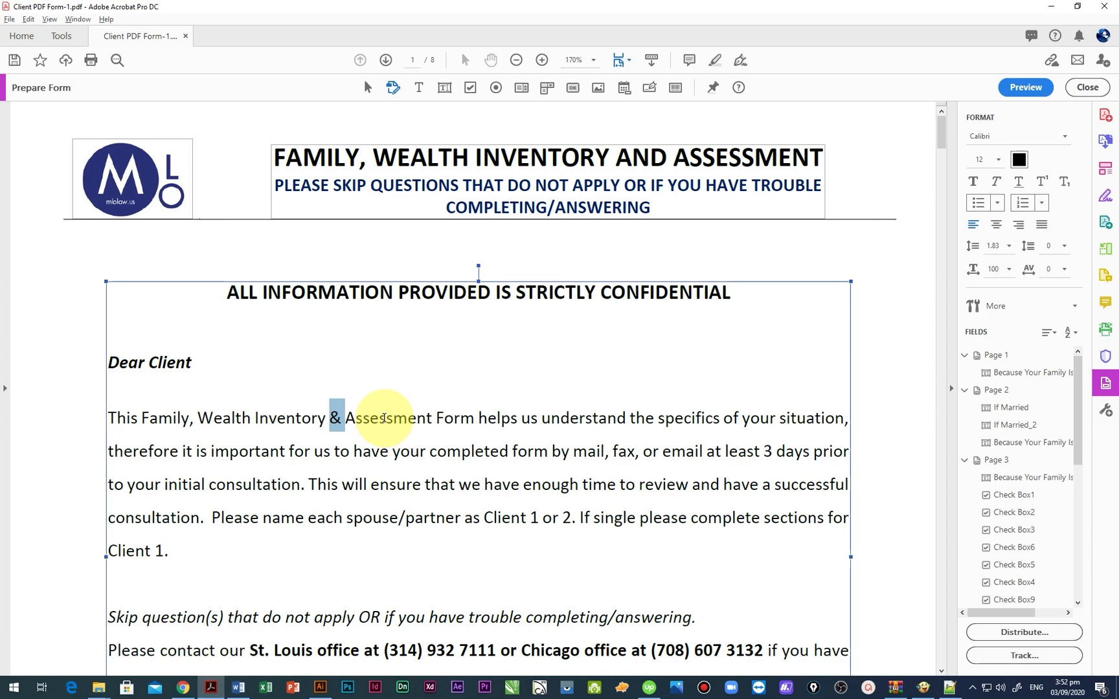
In the finished form, select a radio option and set the first child's gender to Male.
left_click(1085, 87)
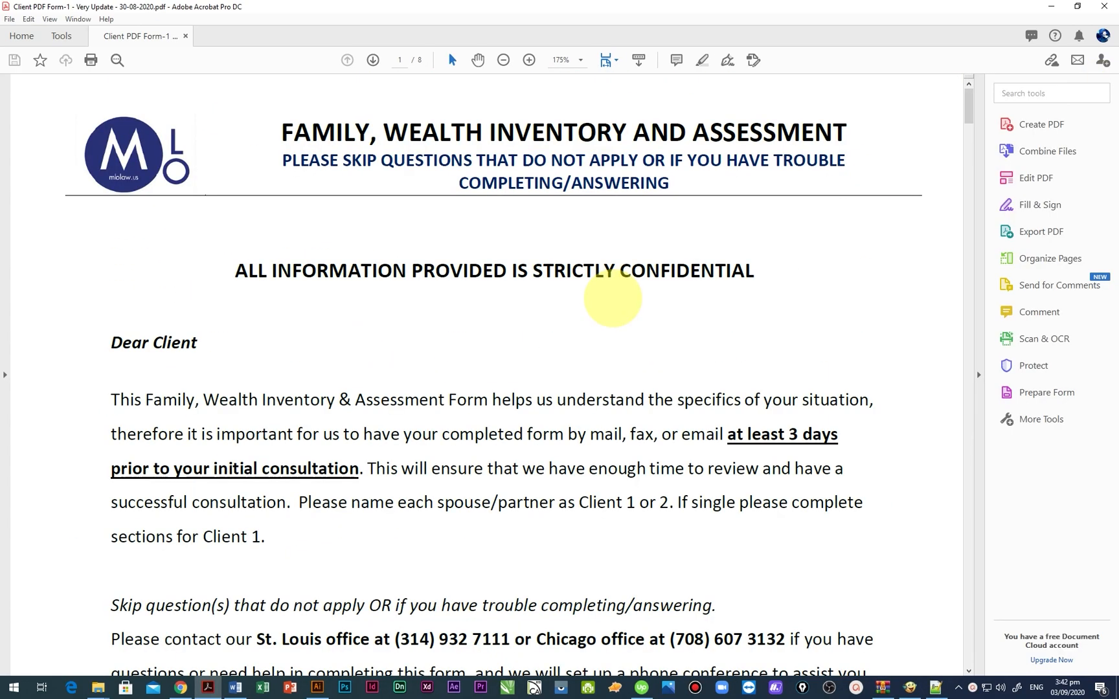
scroll("down", 3)
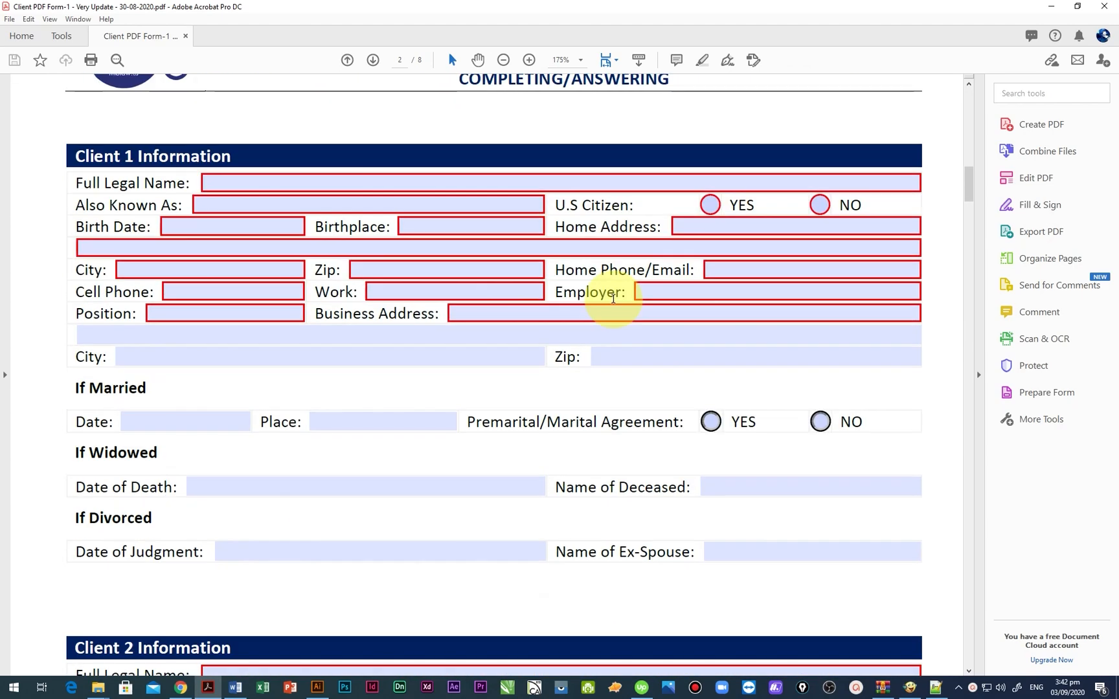
left_click(709, 206)
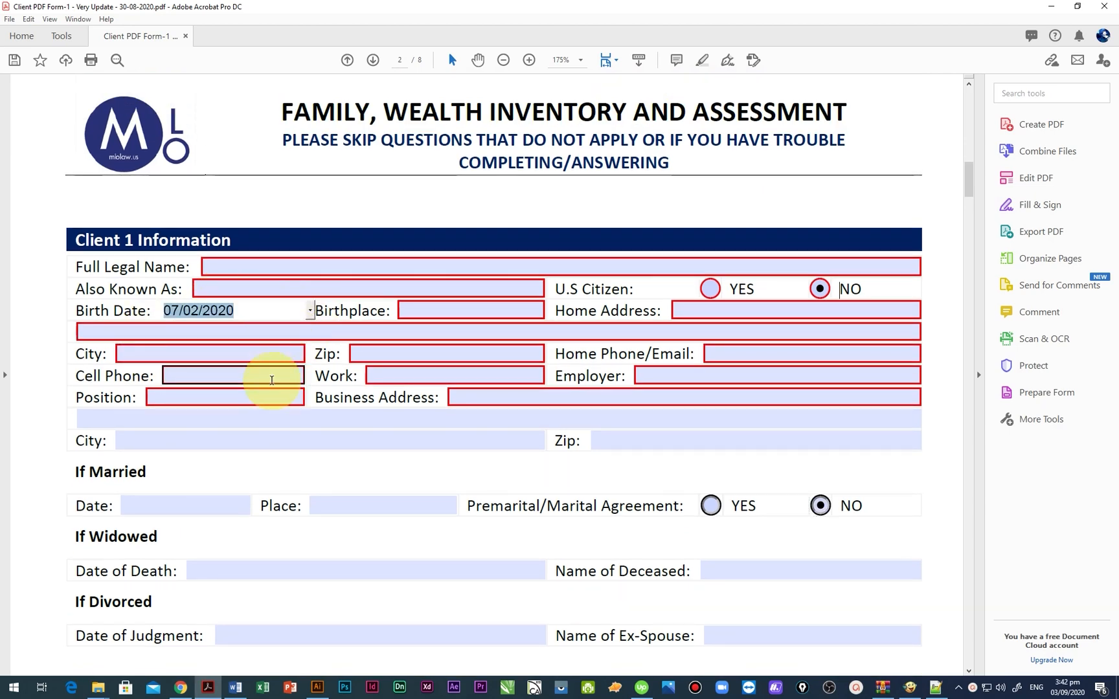
scroll("down", 3)
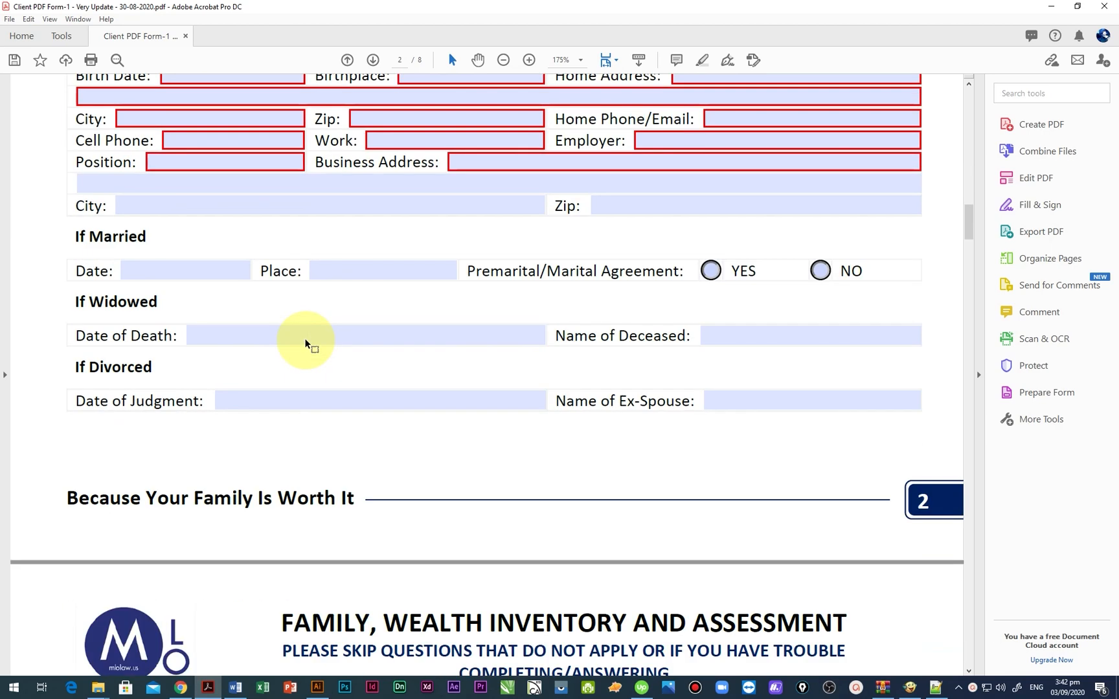
left_click(856, 271)
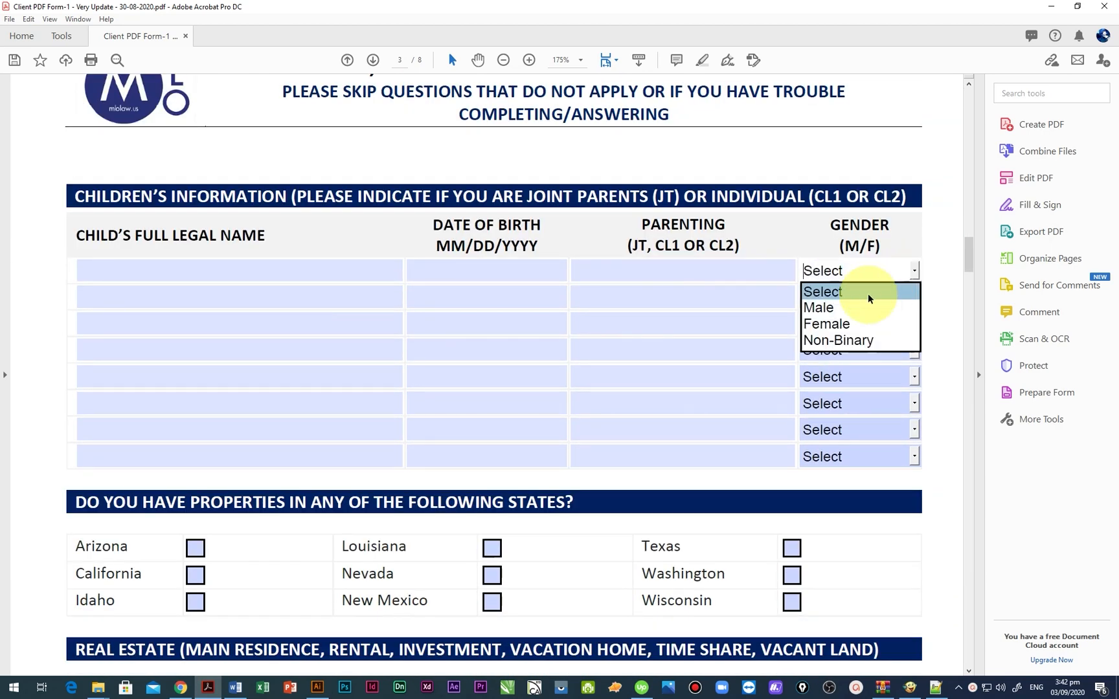
left_click(817, 306)
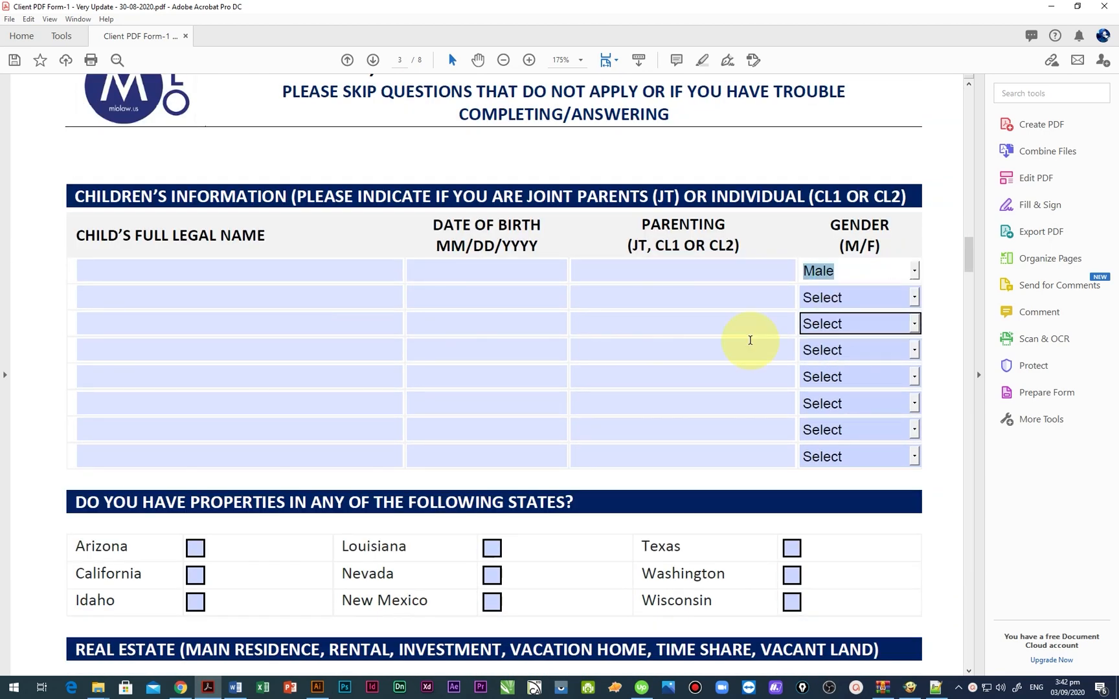
scroll("down", 3)
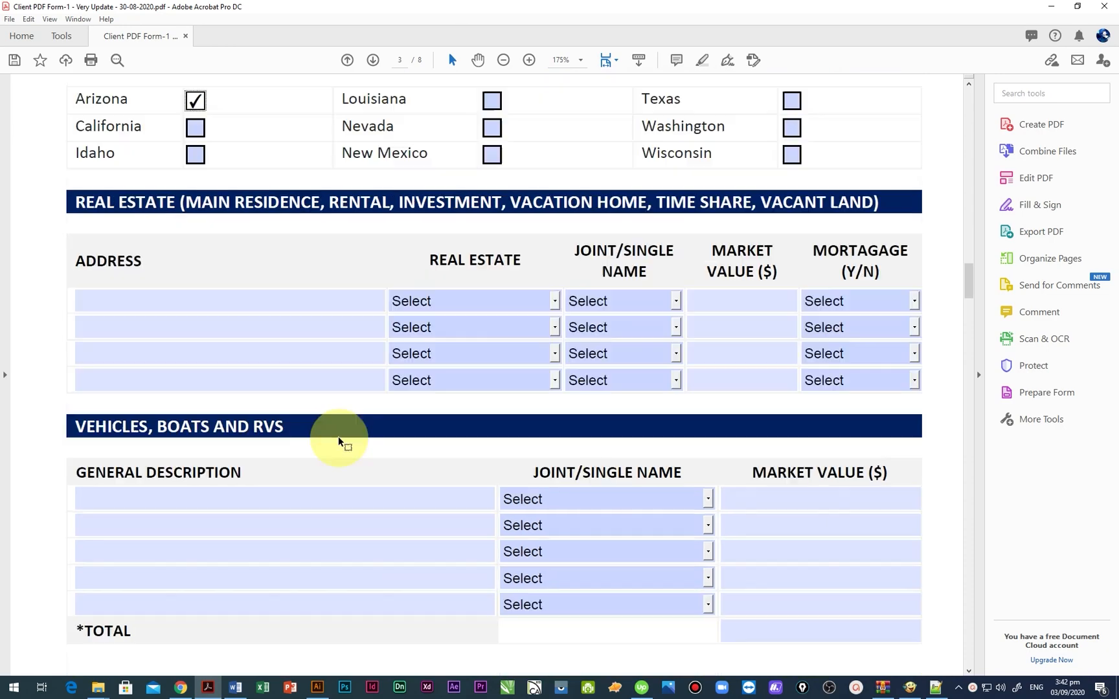
scroll("down", 3)
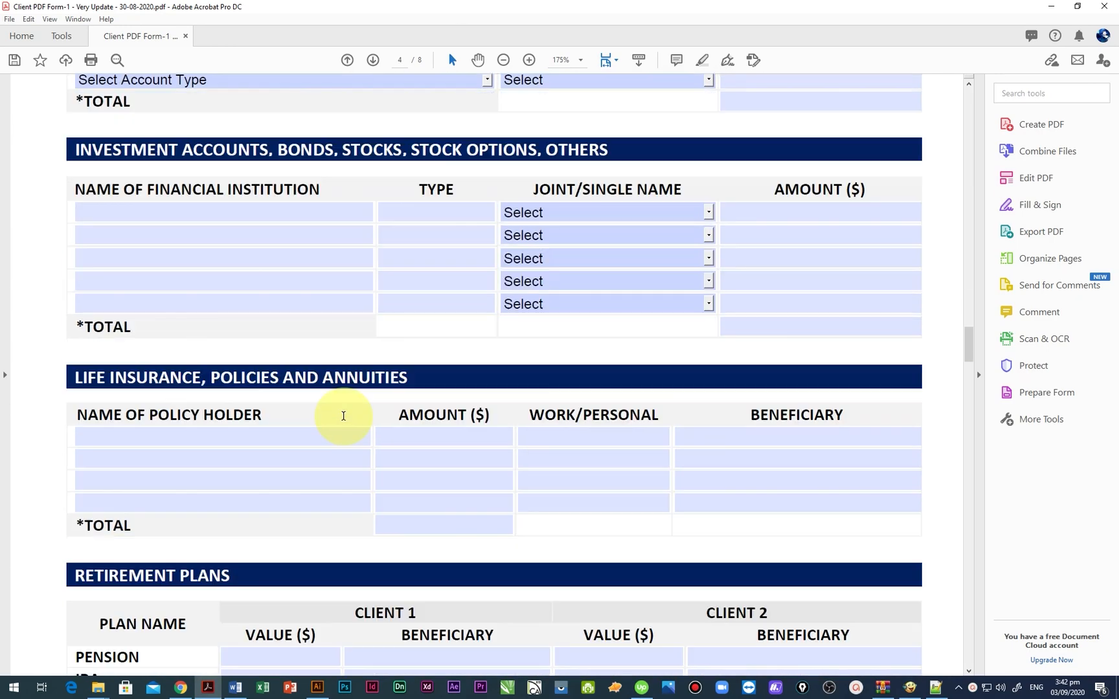
scroll("down", 3)
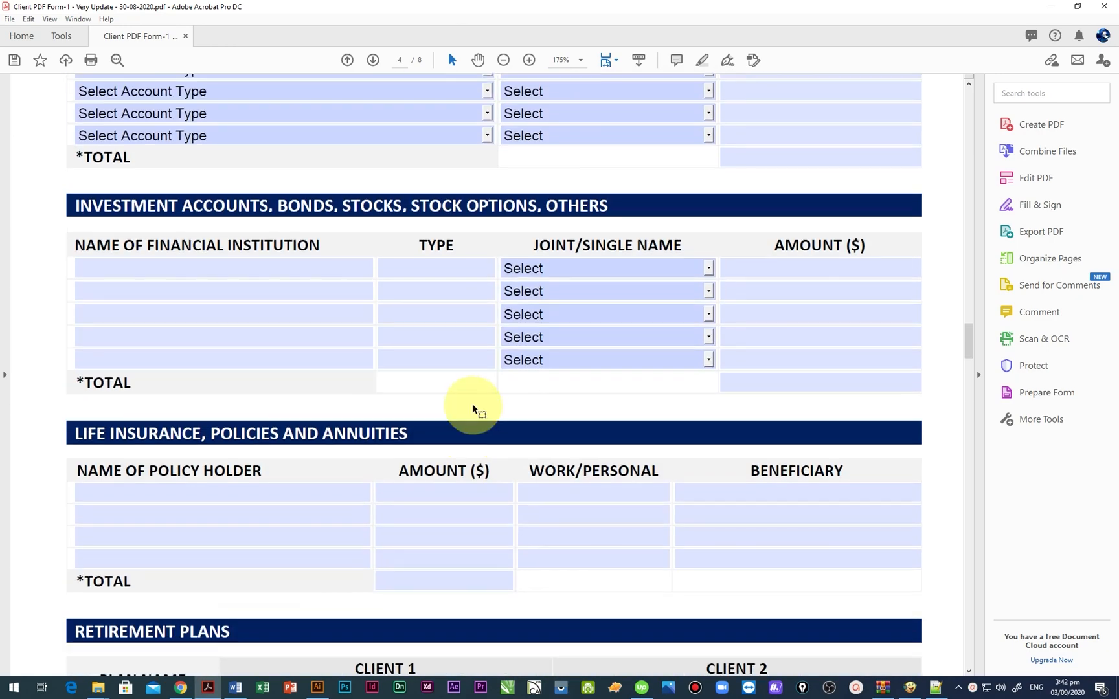
scroll("up", 3)
type("Z")
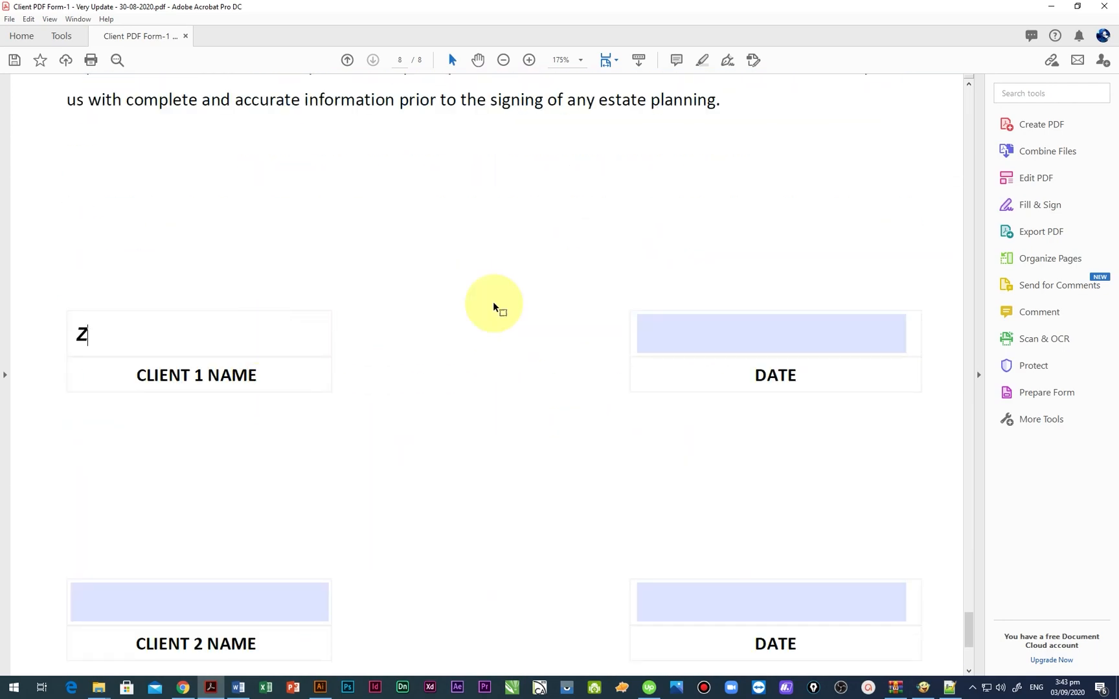
type("ubair Shahzad")
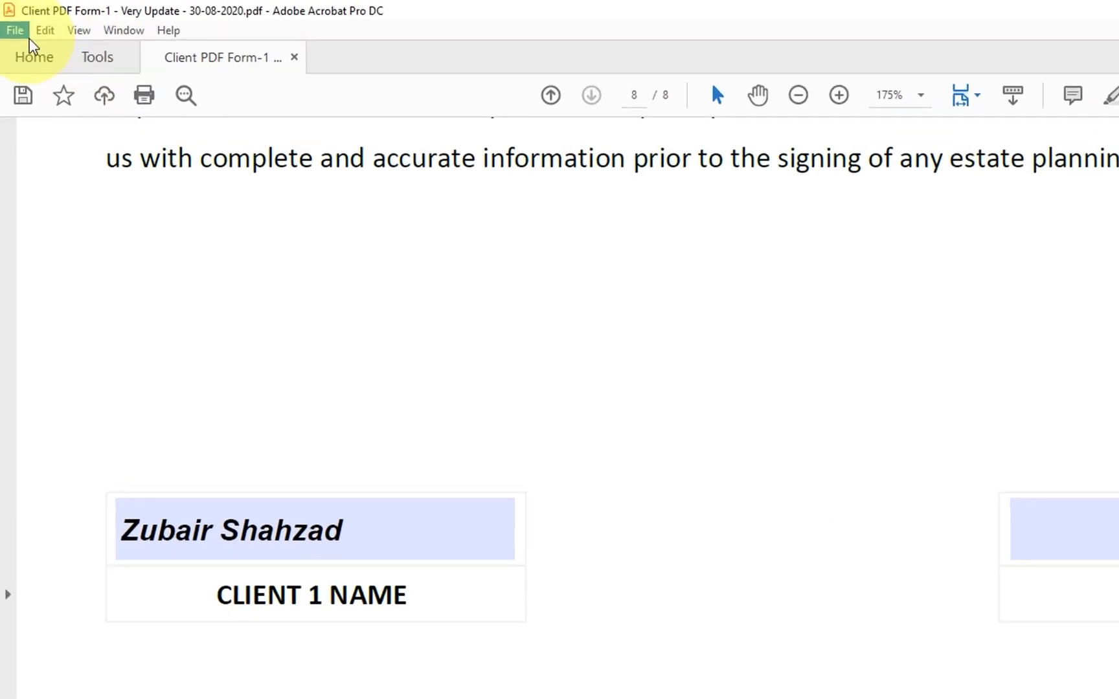
left_click(14, 30)
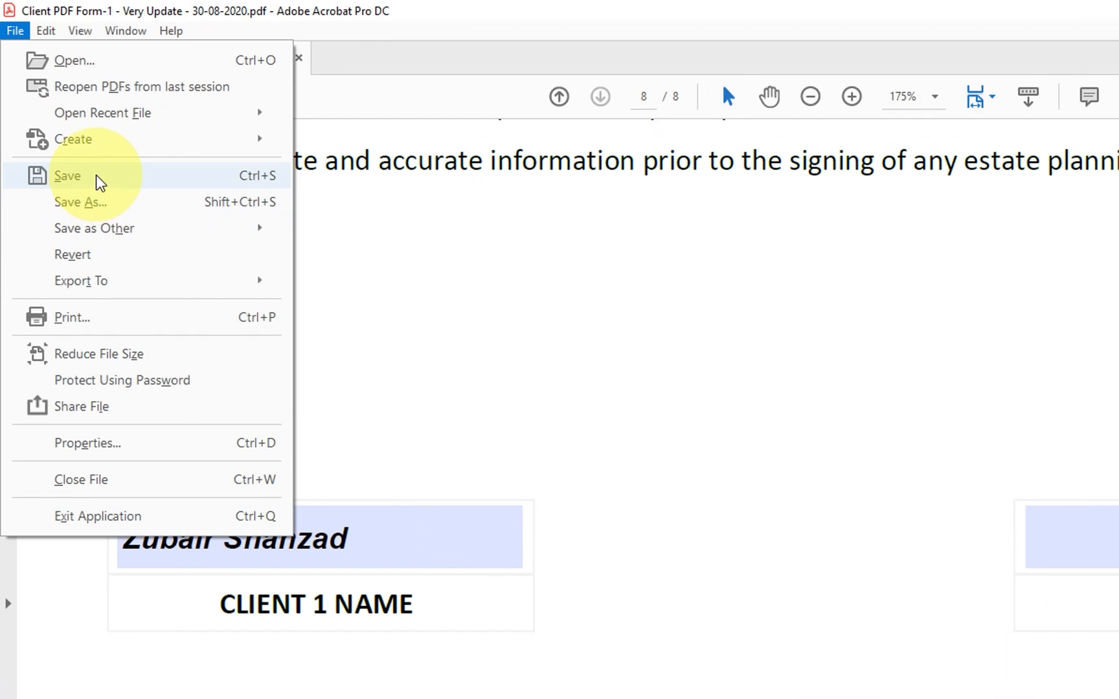